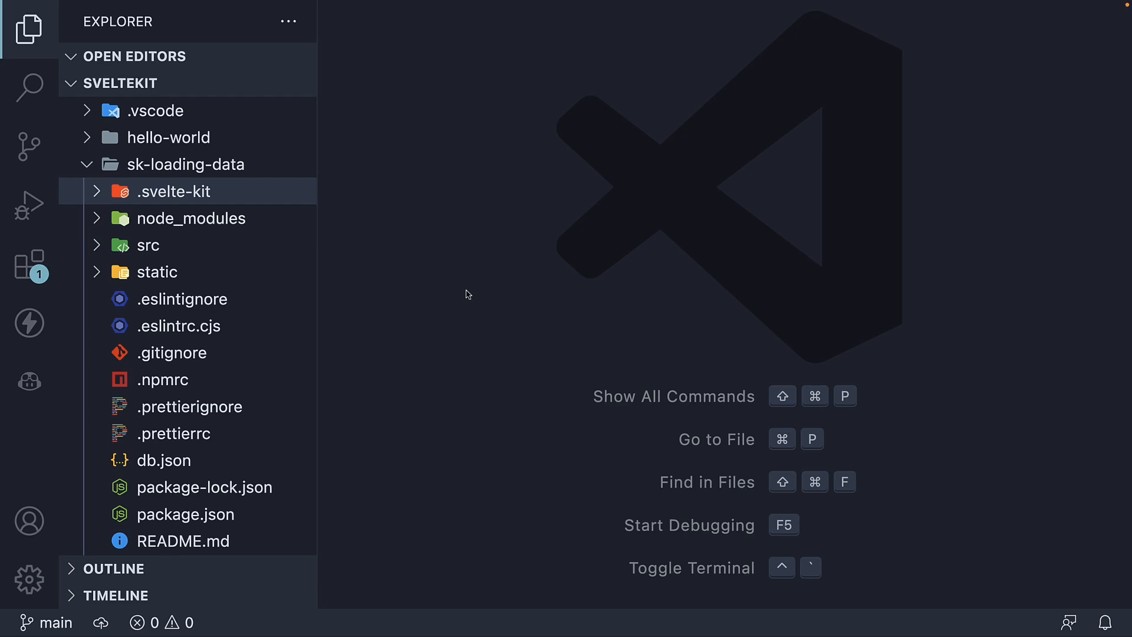
mouse_move(233, 197)
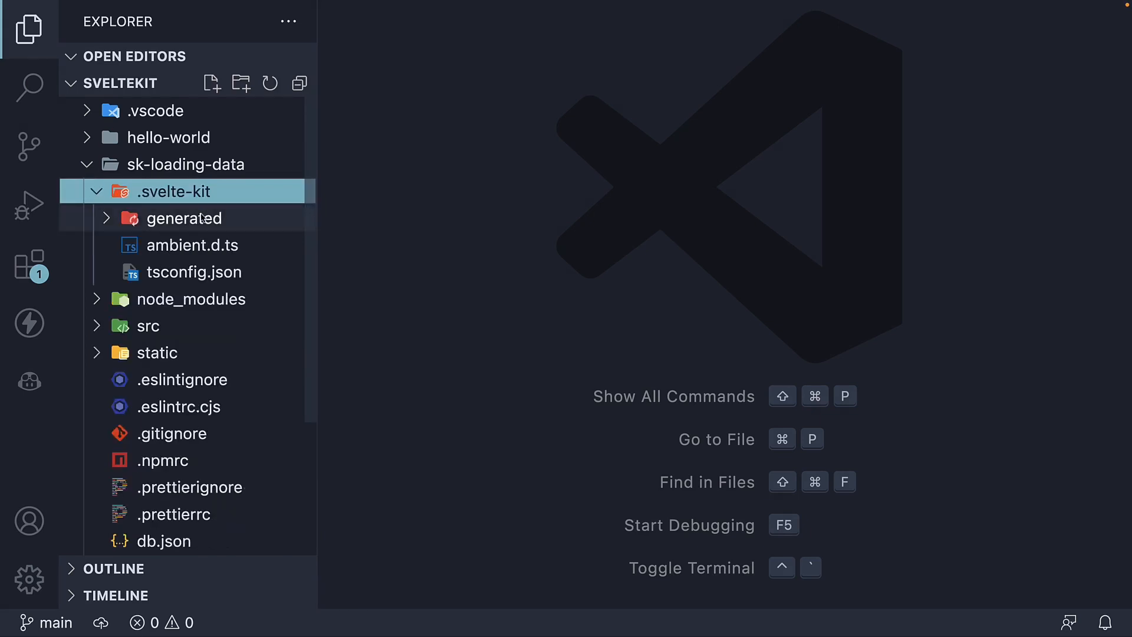
Expand .svelte-kit and its generated folder to reveal client, server and root.svelte
left_click(184, 218)
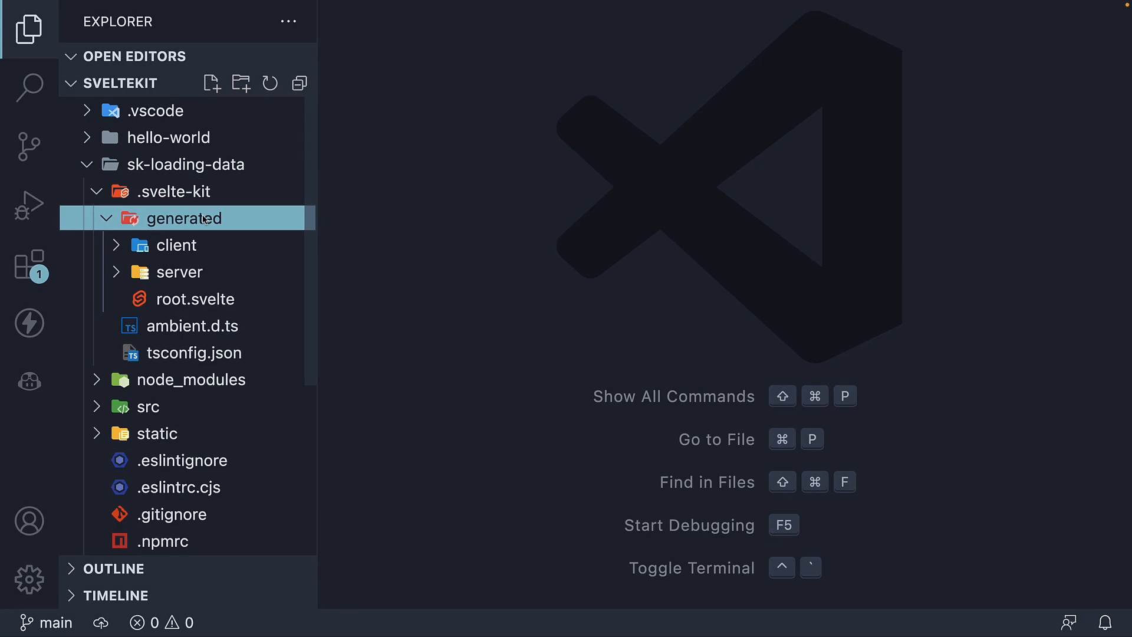
mouse_move(474, 284)
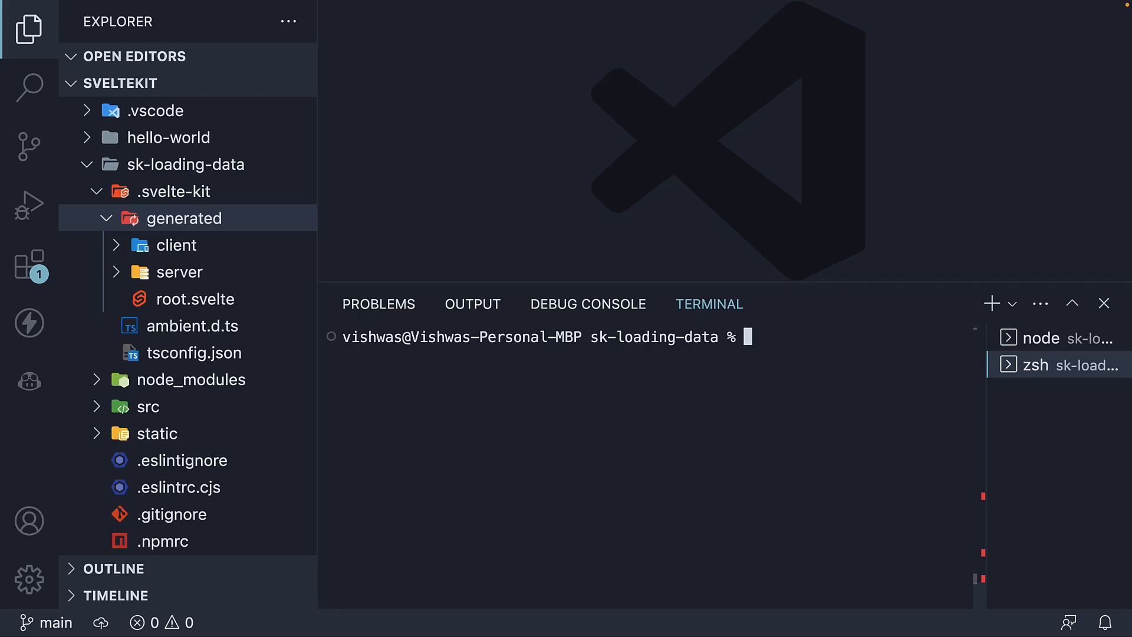
Run npm run build in the terminal to produce the production build
type("n")
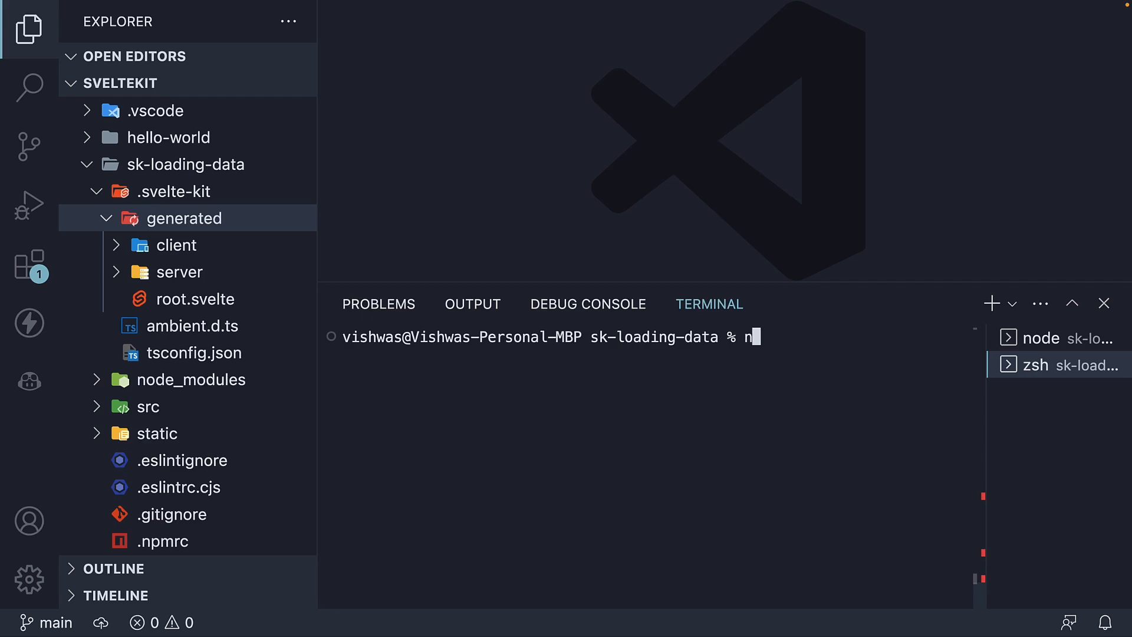
type("pm run build")
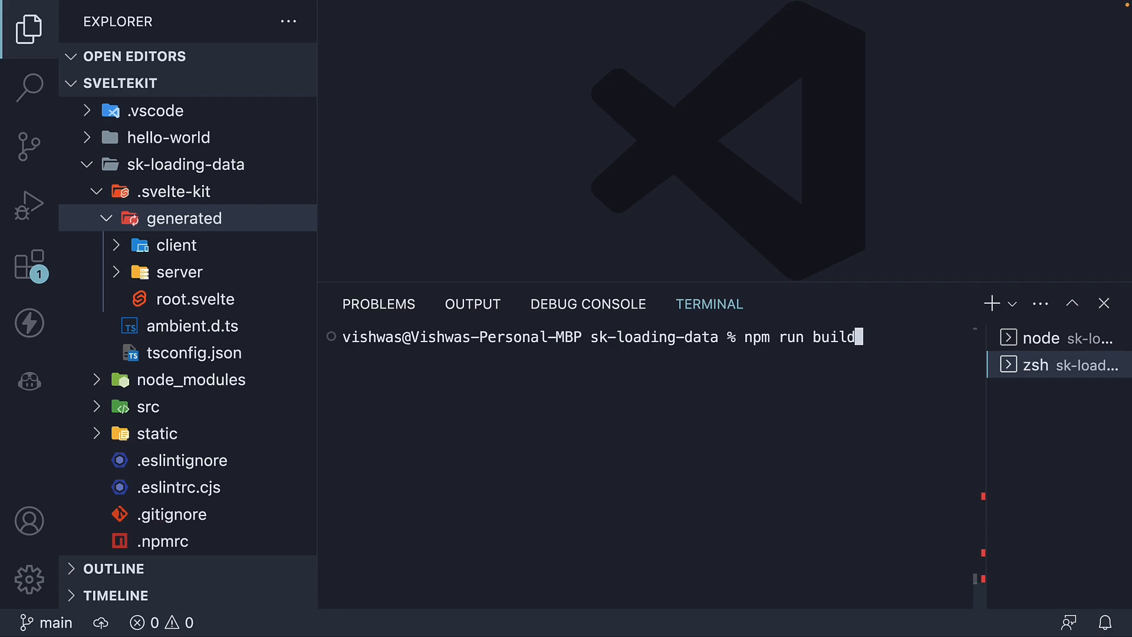
key("Return")
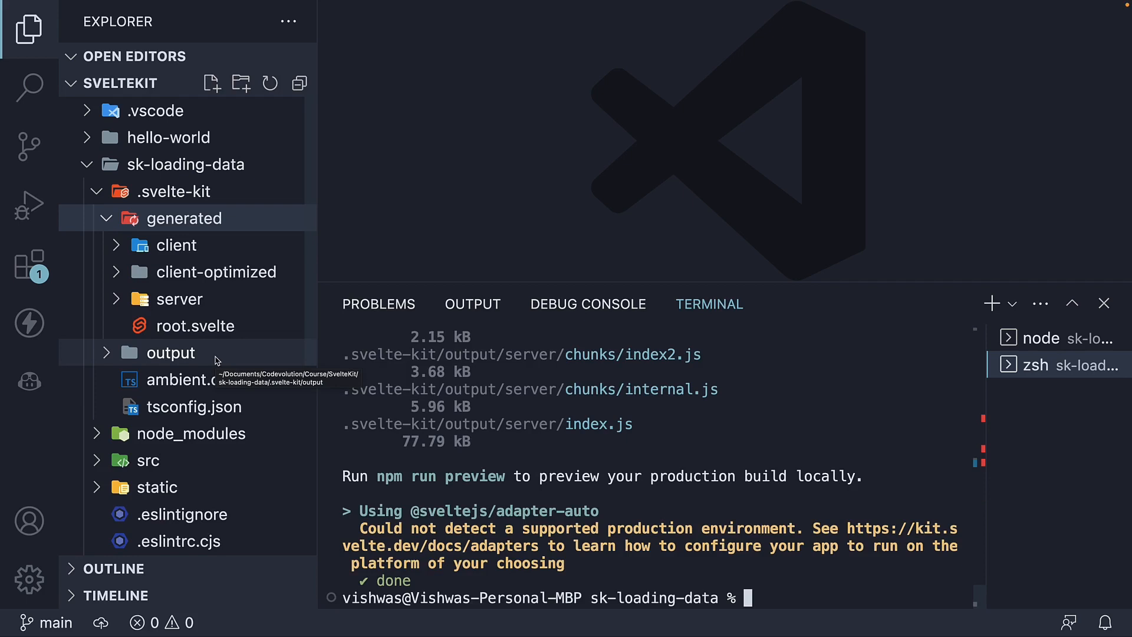
Expand .svelte-kit/output and its client and server build folders
left_click(171, 352)
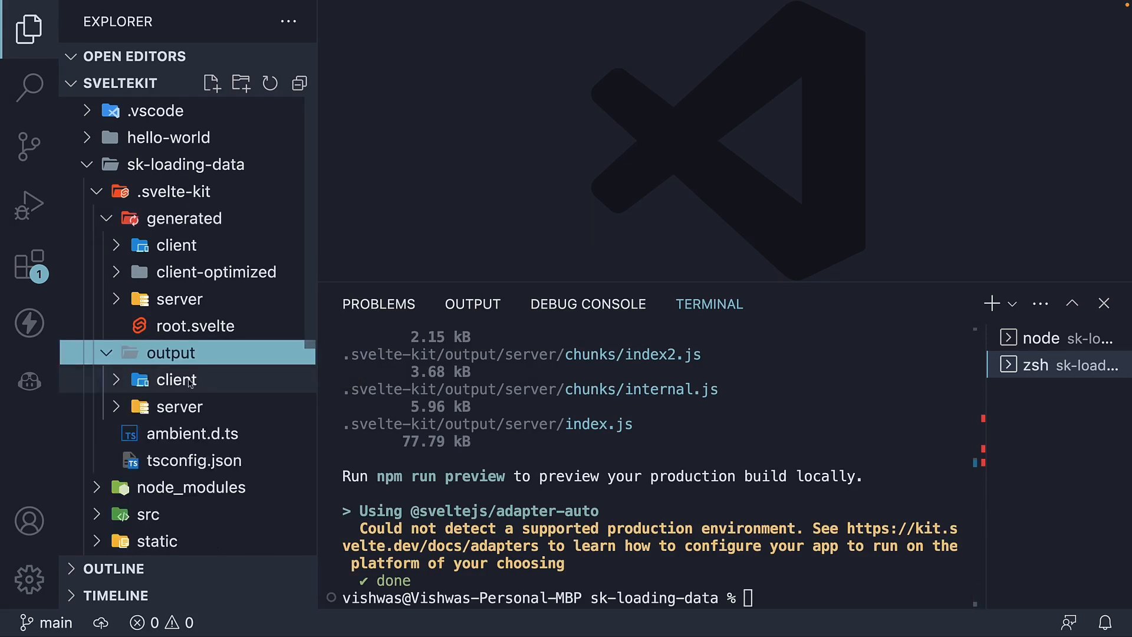
mouse_move(191, 399)
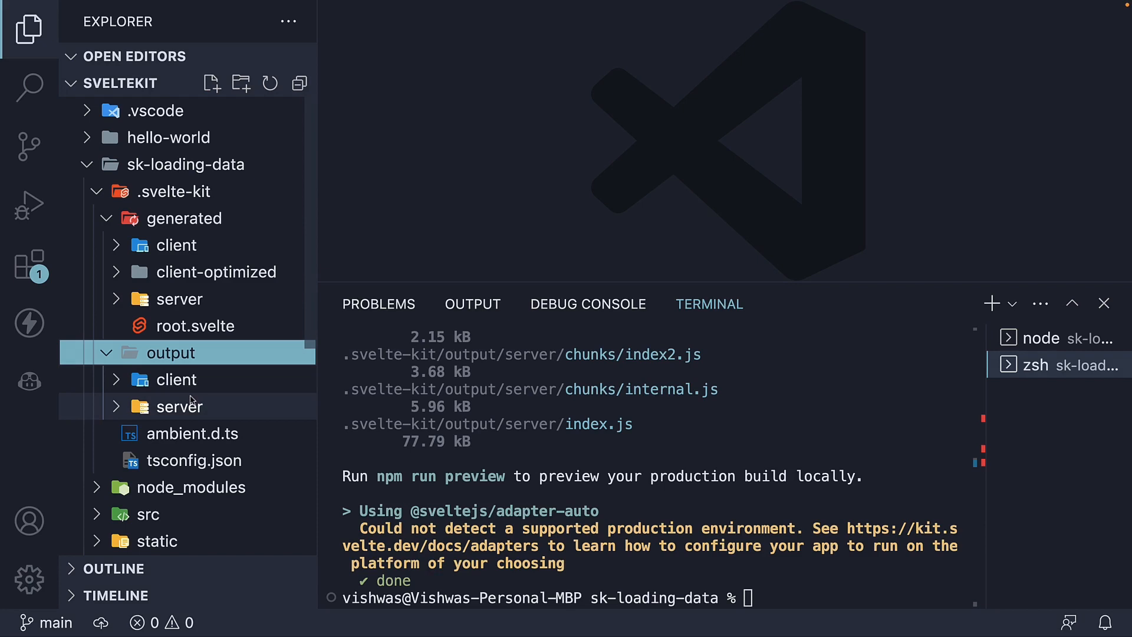
left_click(176, 379)
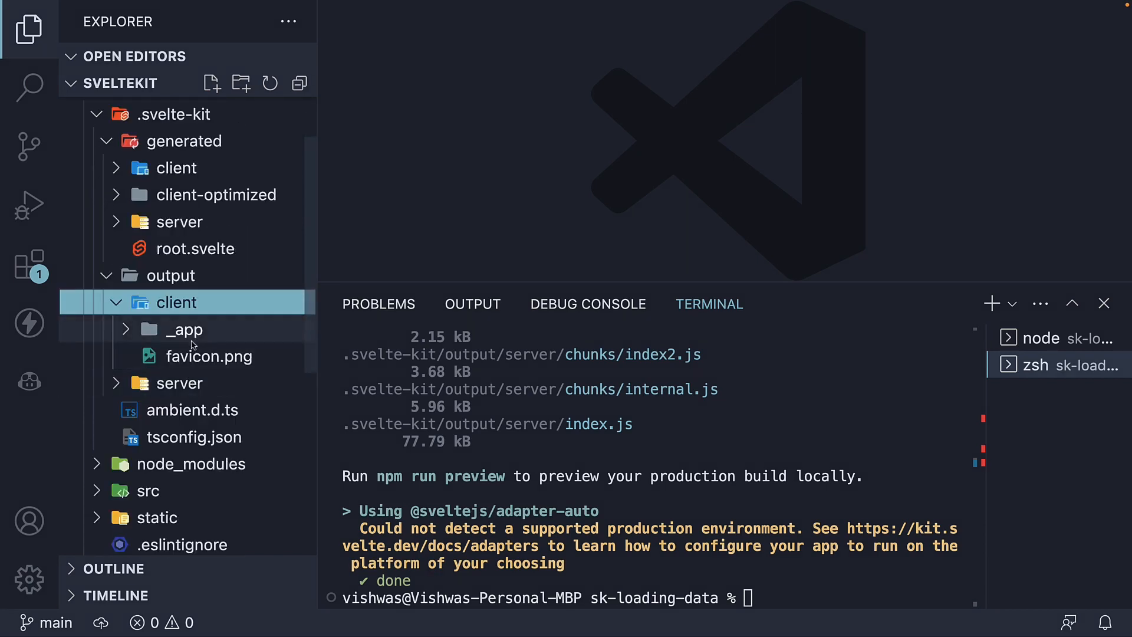
left_click(180, 383)
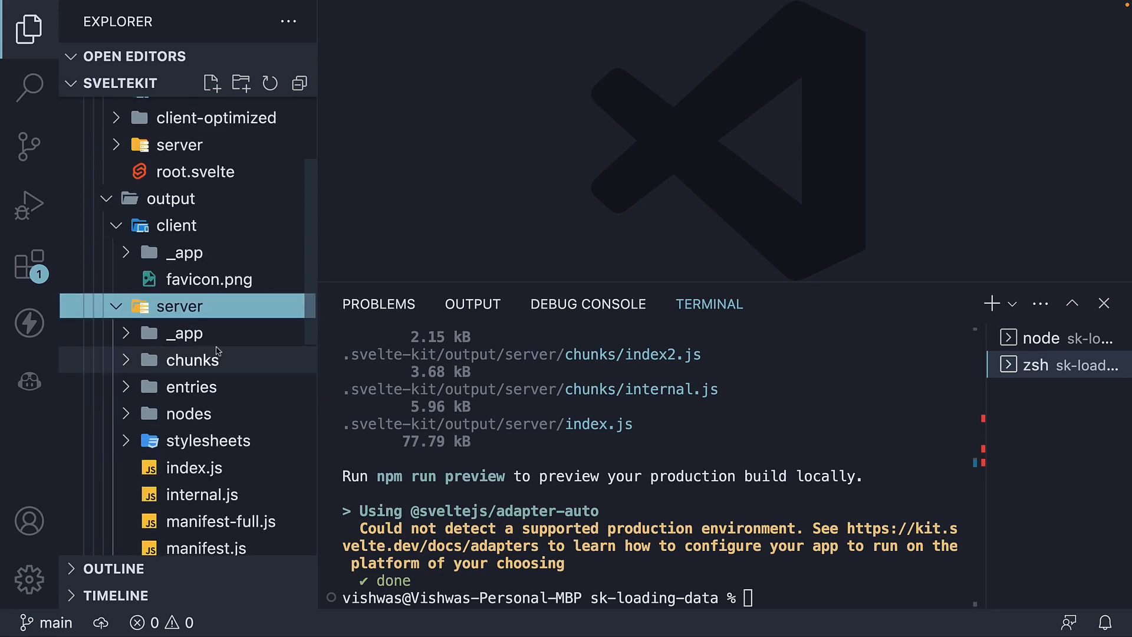
mouse_move(196, 360)
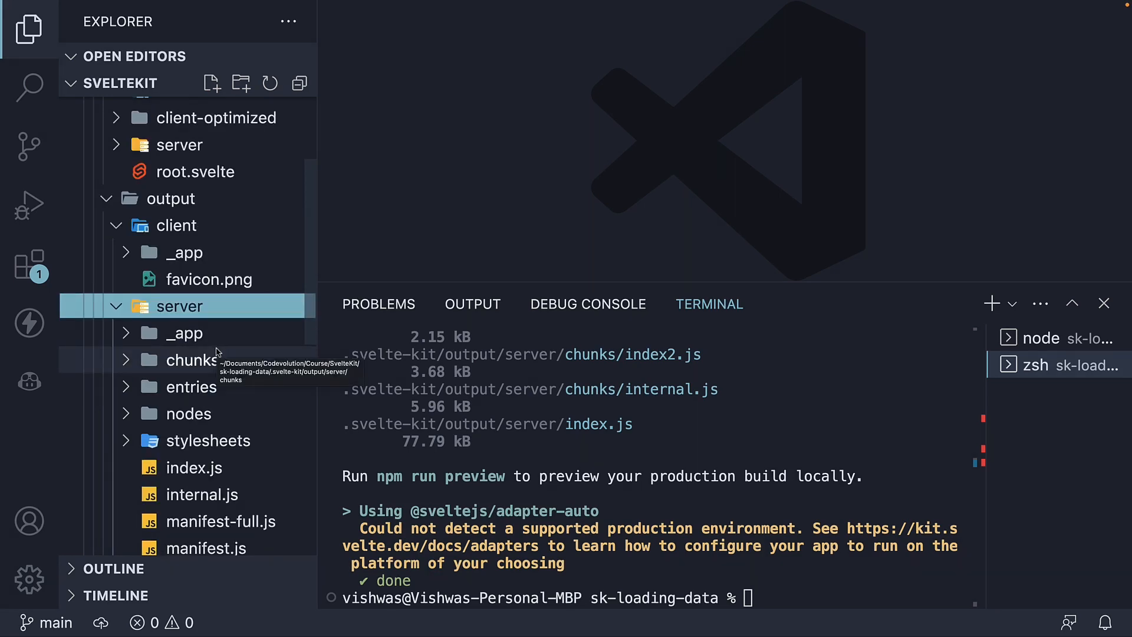
mouse_move(184, 332)
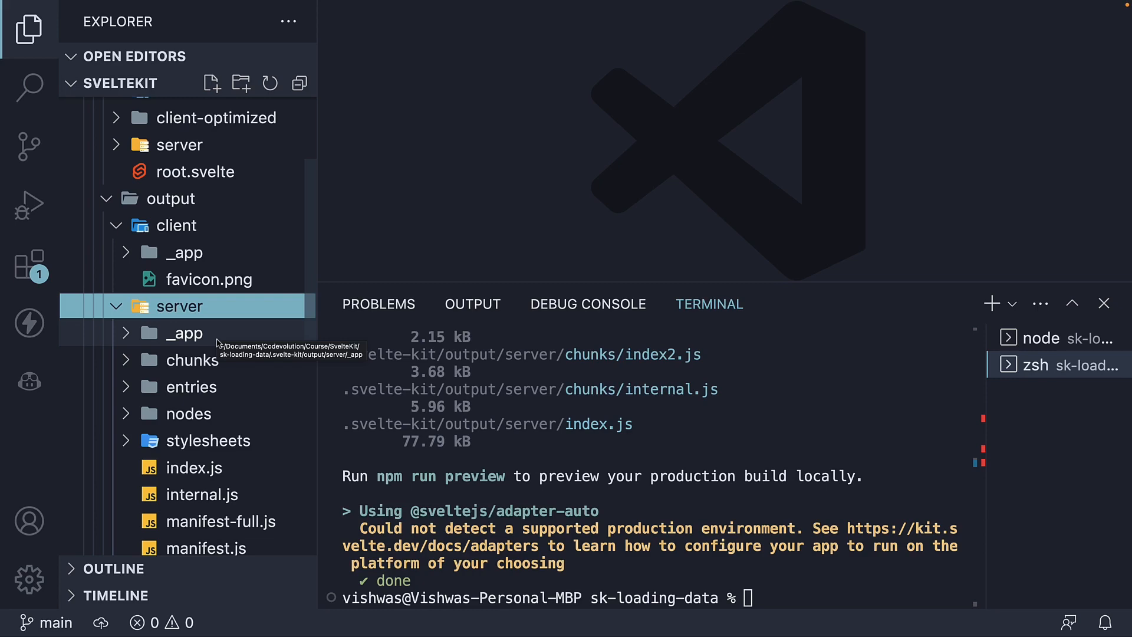
scroll("down", 3)
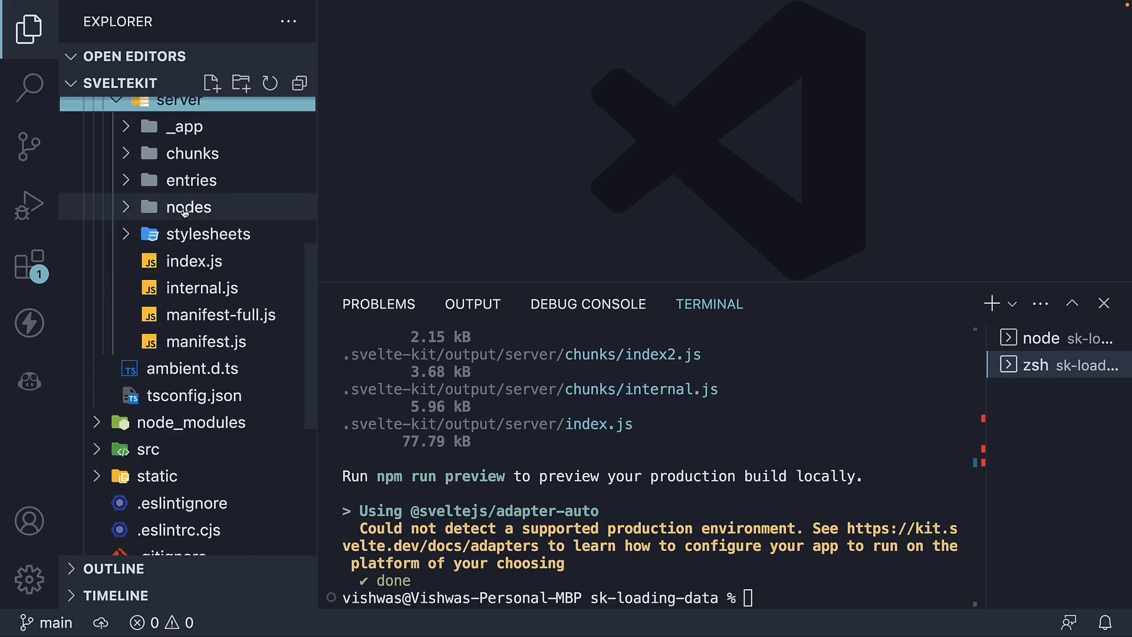
mouse_move(187, 207)
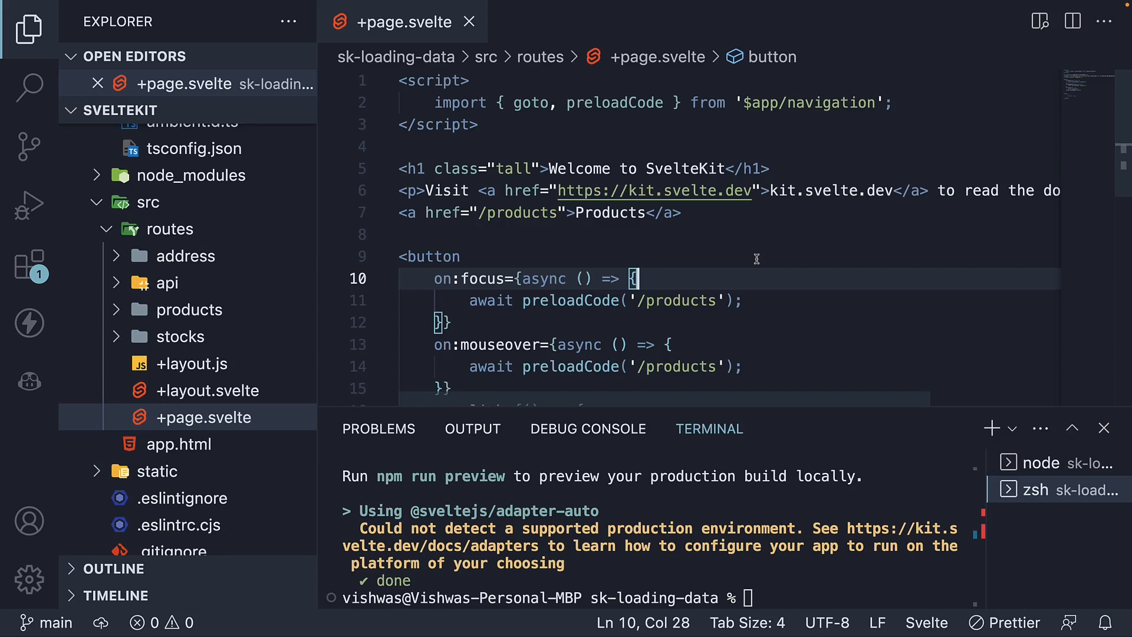
Scroll through +page.svelte, then create a new +page.js file in the routes folder
scroll("down", 3)
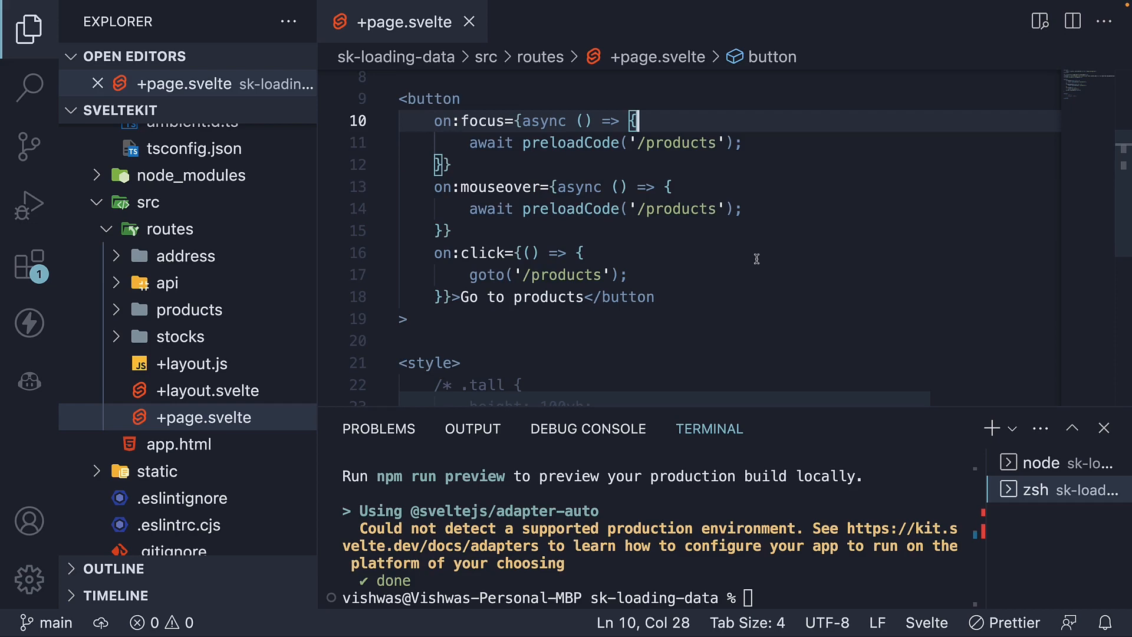
scroll("up", 3)
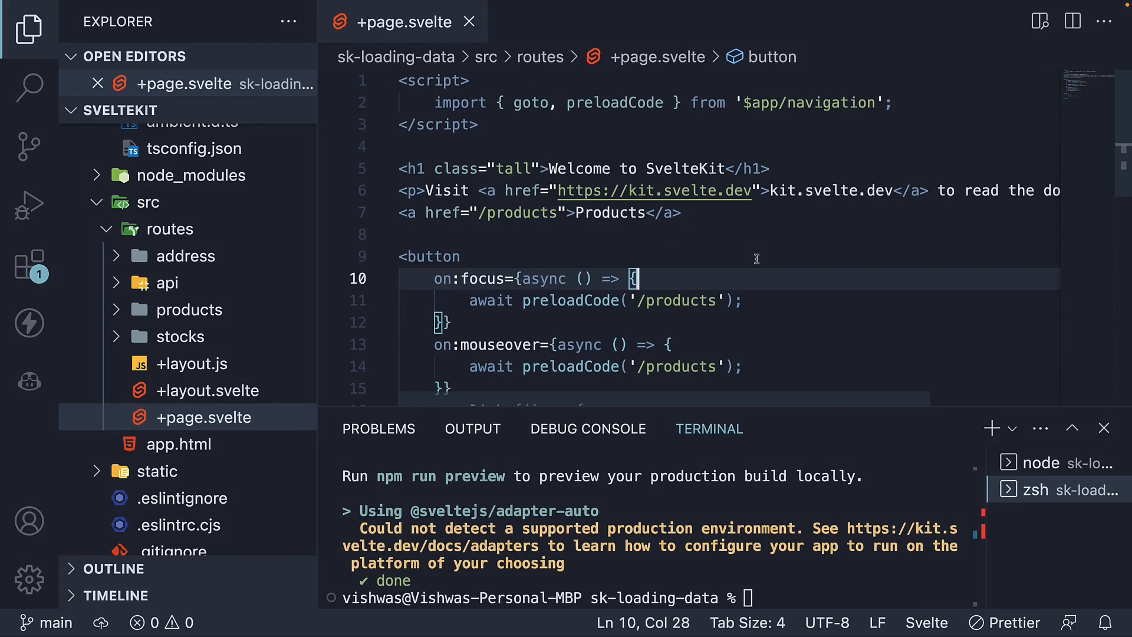
mouse_move(203, 418)
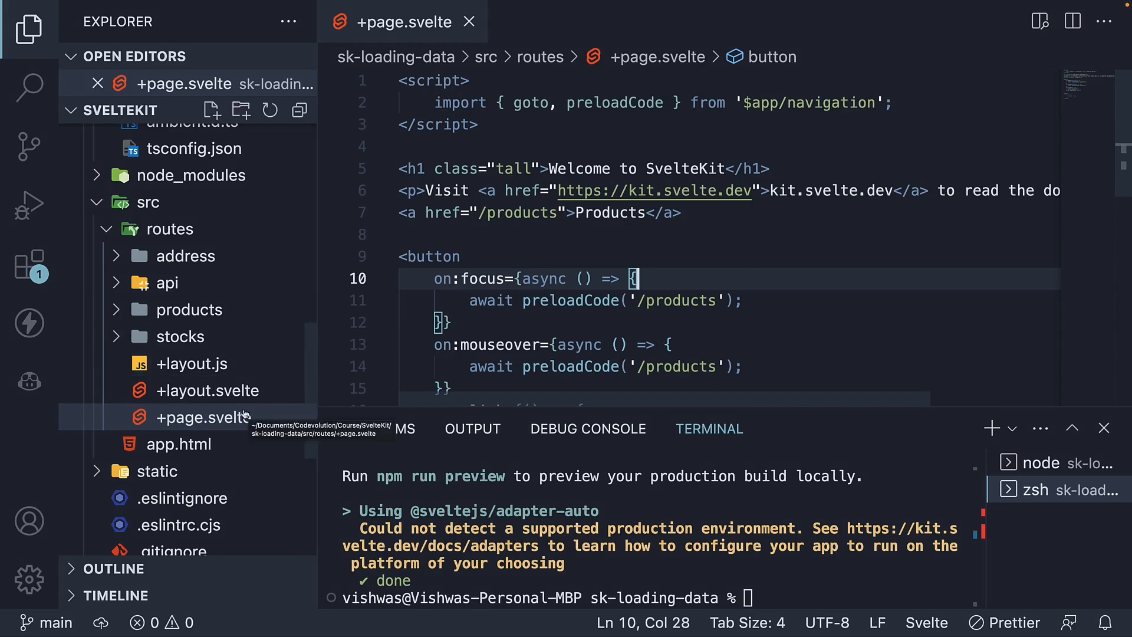
mouse_move(172, 228)
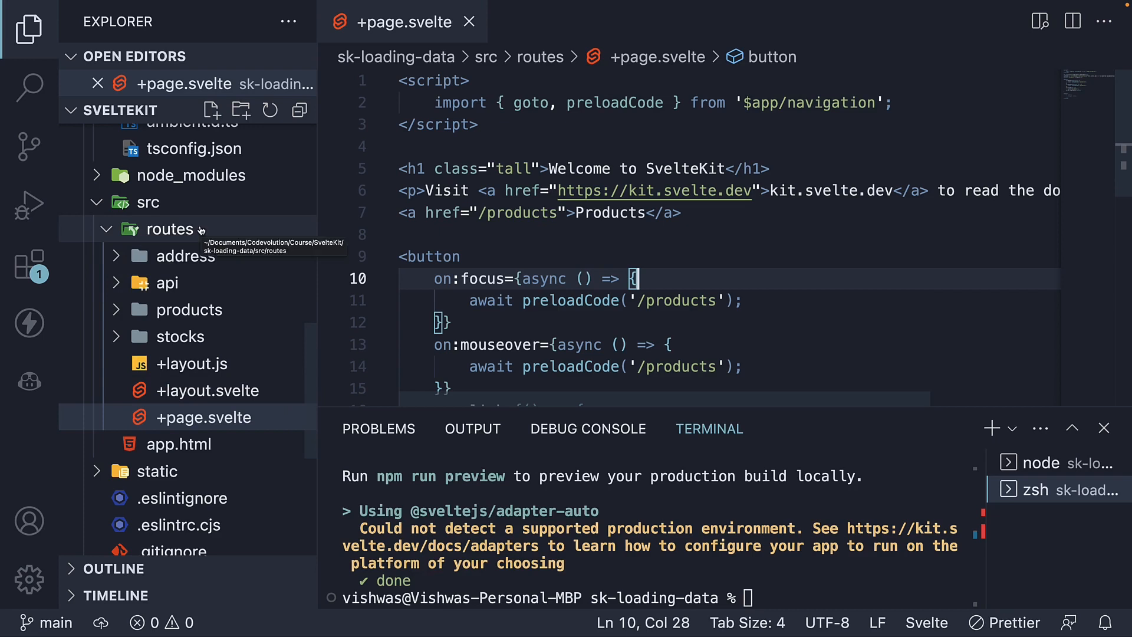
left_click(171, 229)
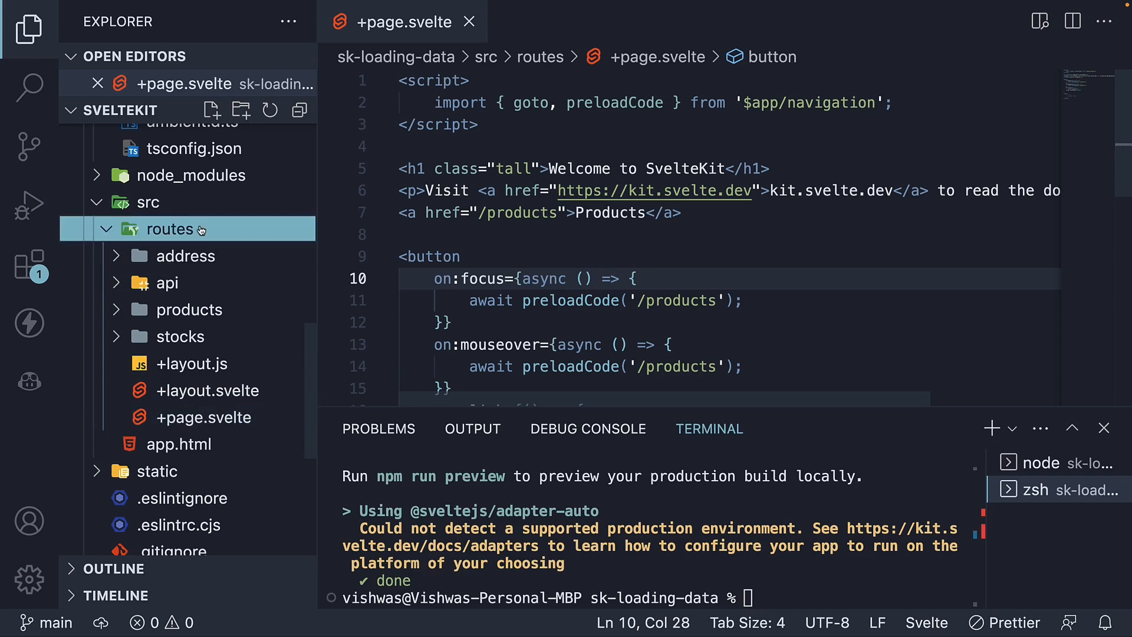
left_click(211, 109)
type("+page.js")
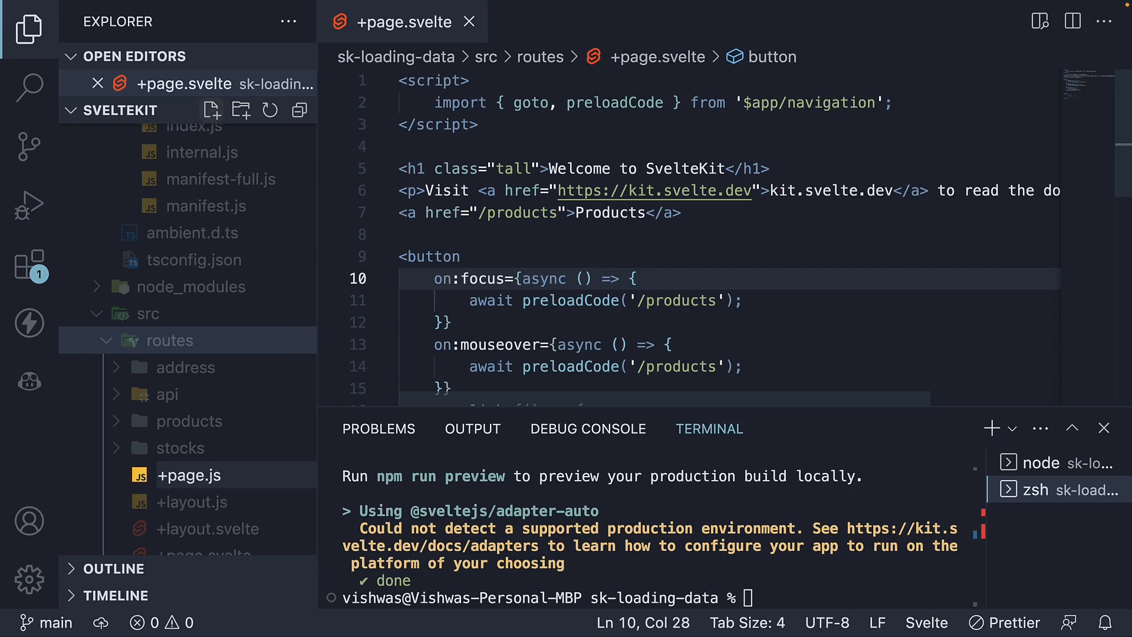
Write +page.js exporting prerender = true and an async load logging 'home page universal load function called'
left_click(190, 474)
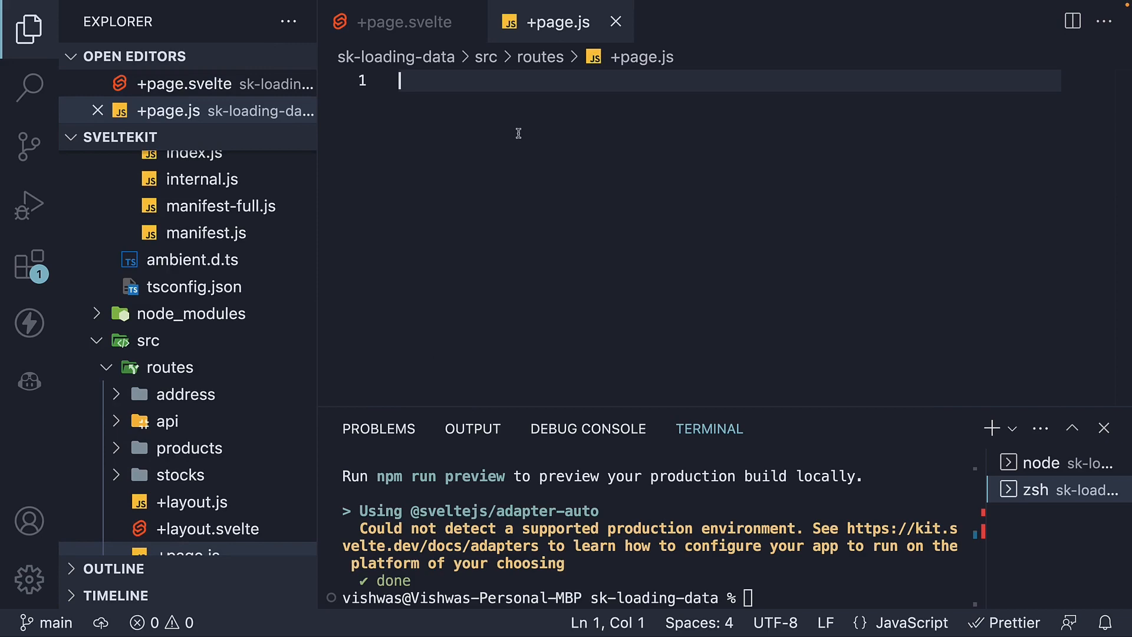
mouse_move(633, 216)
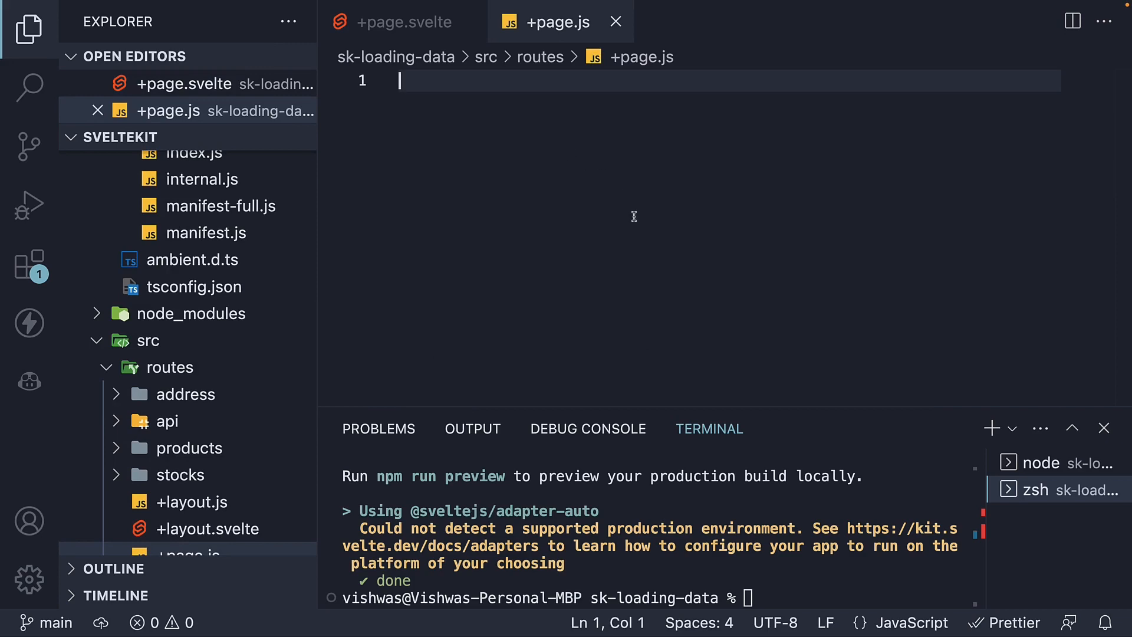
type("export")
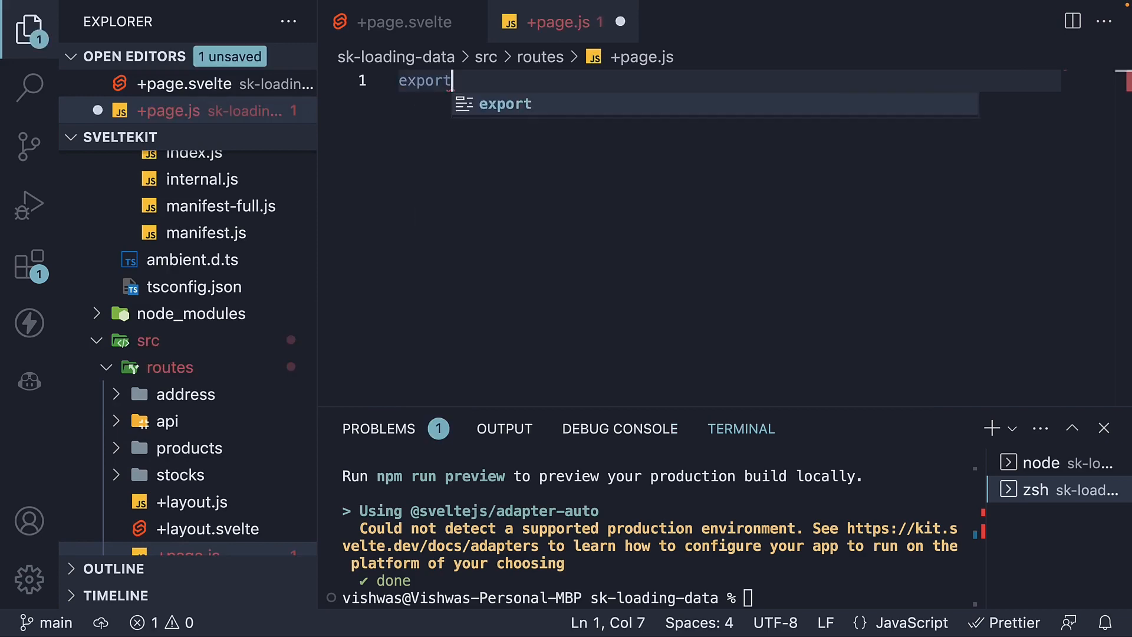
type("const =")
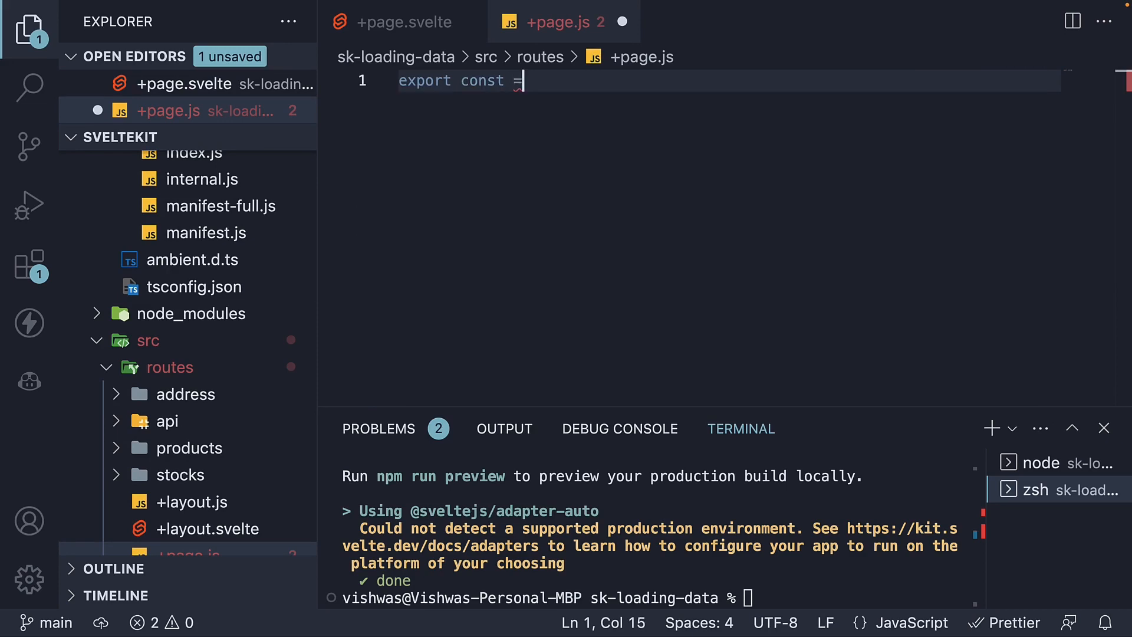
type("prerender")
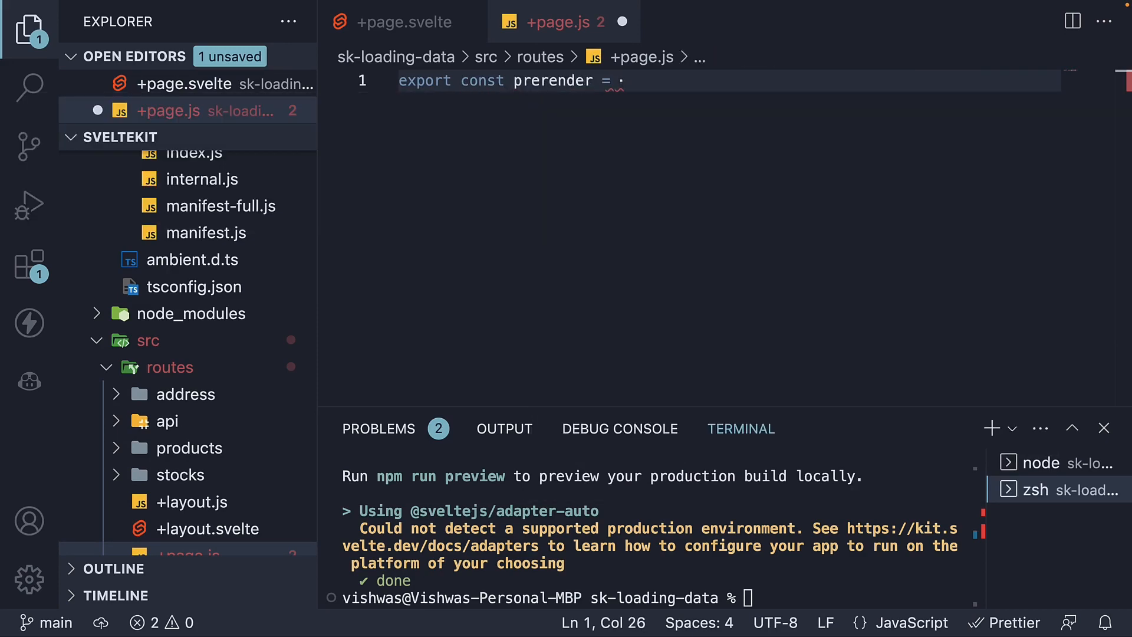
type("true")
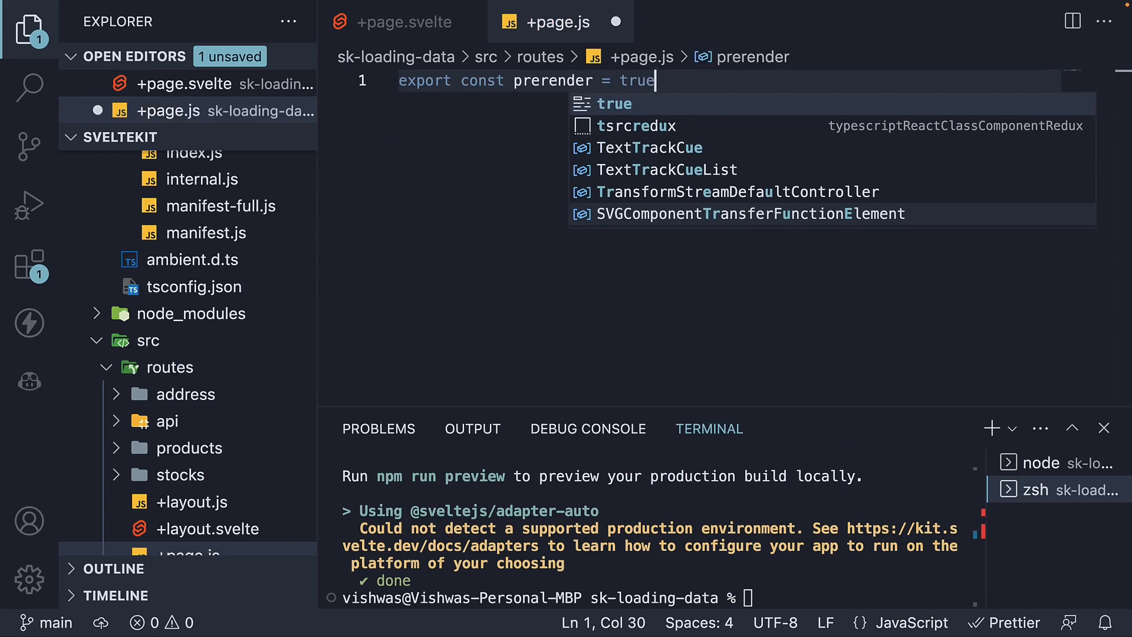
mouse_move(525, 227)
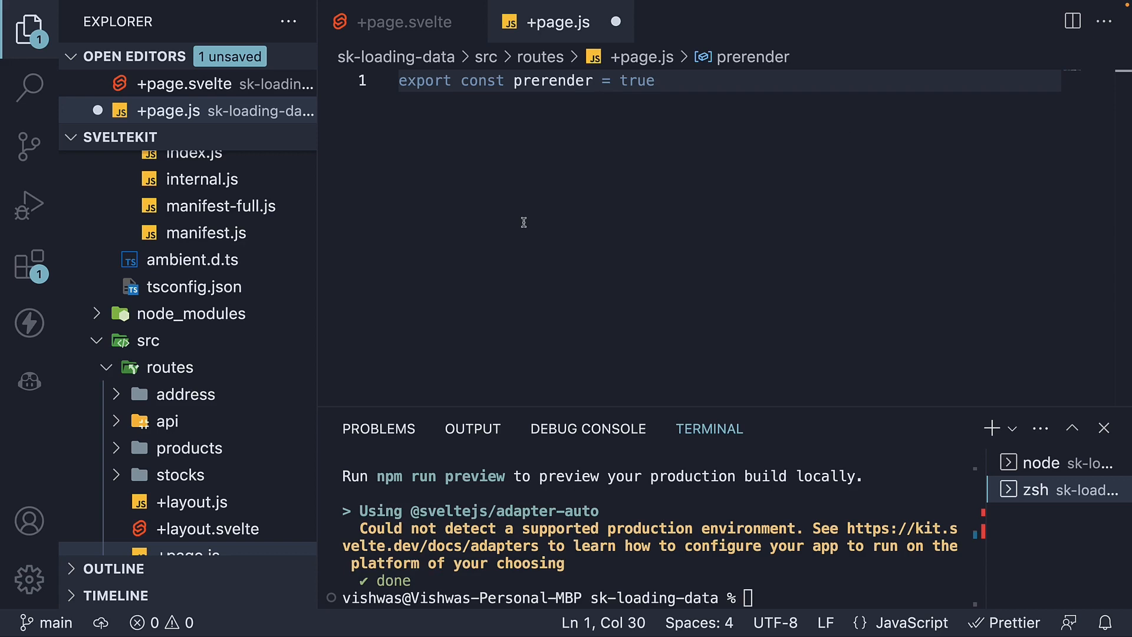
mouse_move(431, 119)
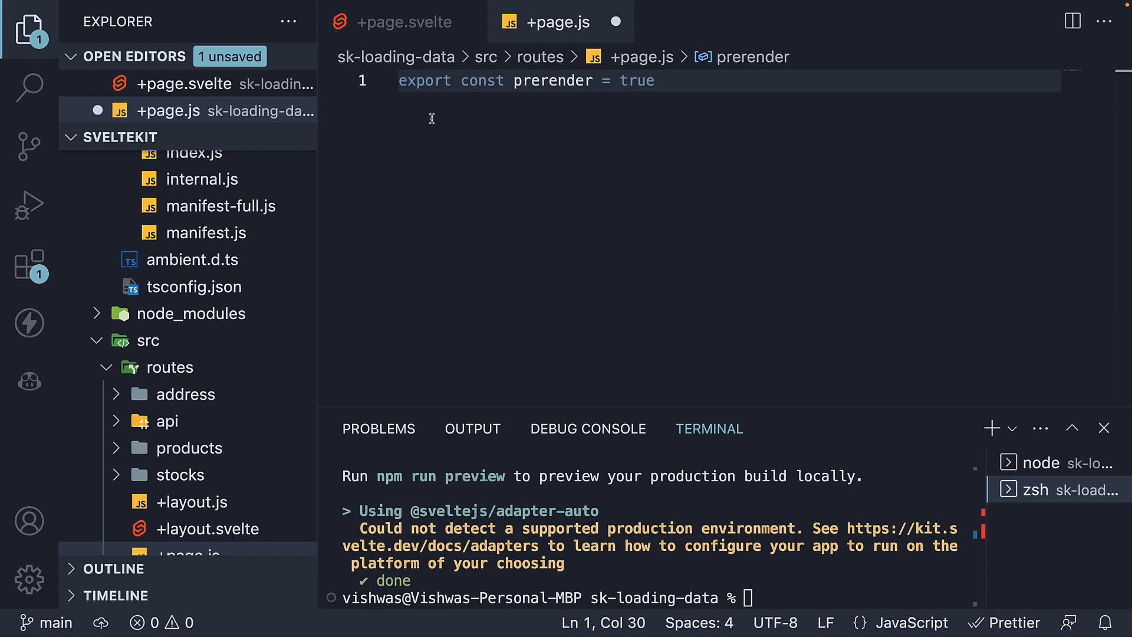
type("export const load = async () => {")
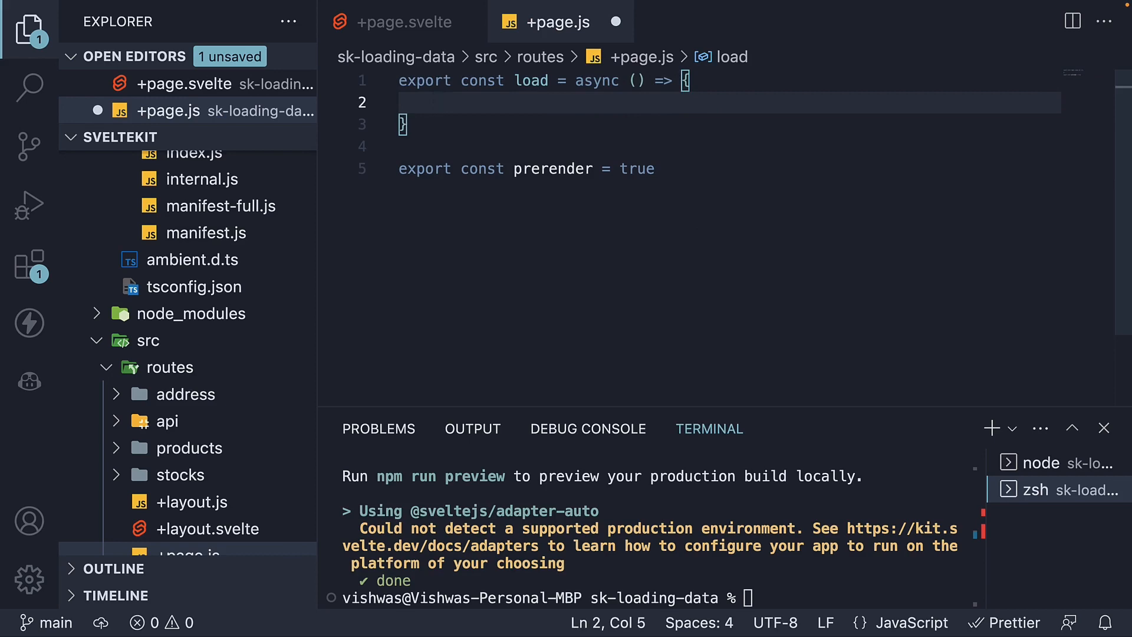
type("console.log(first)")
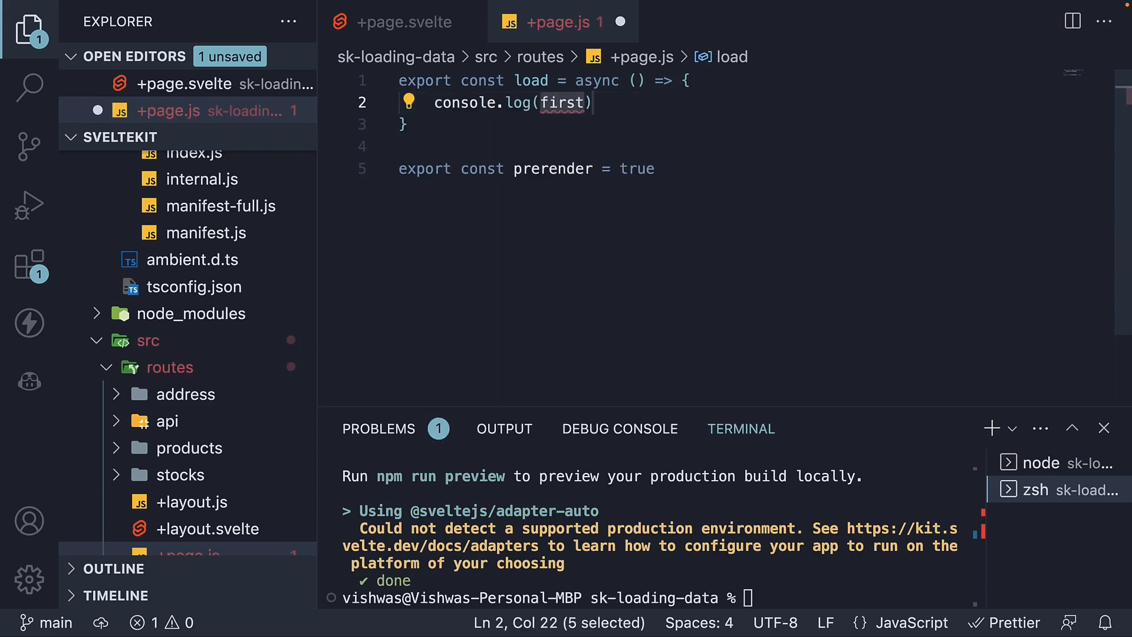
type("\"home page universal load fun\"")
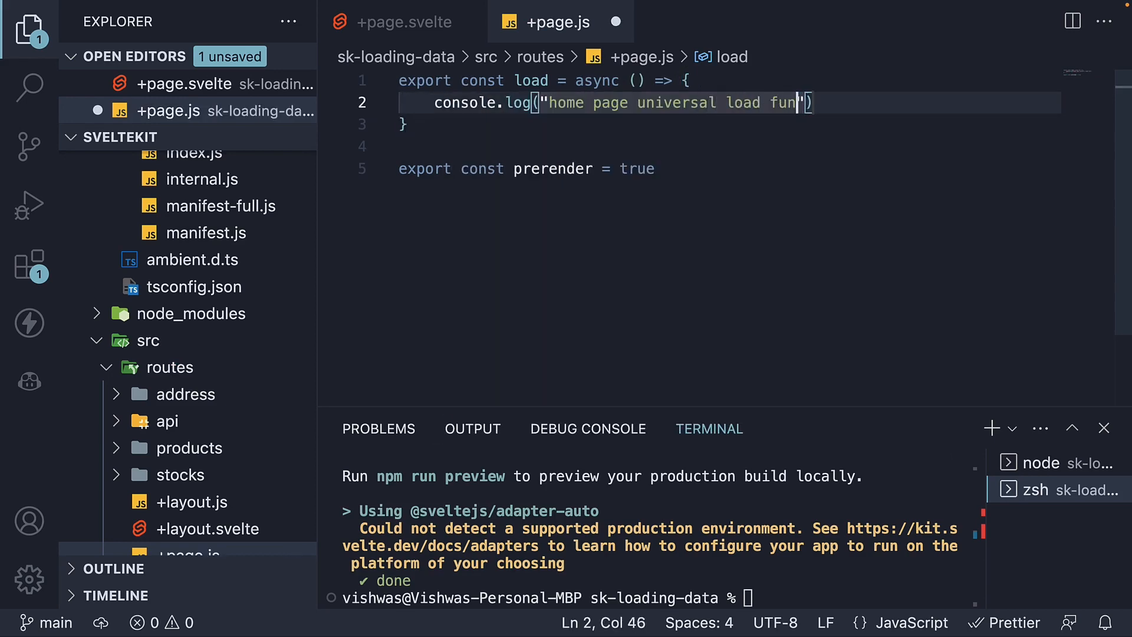
type("ction called'")
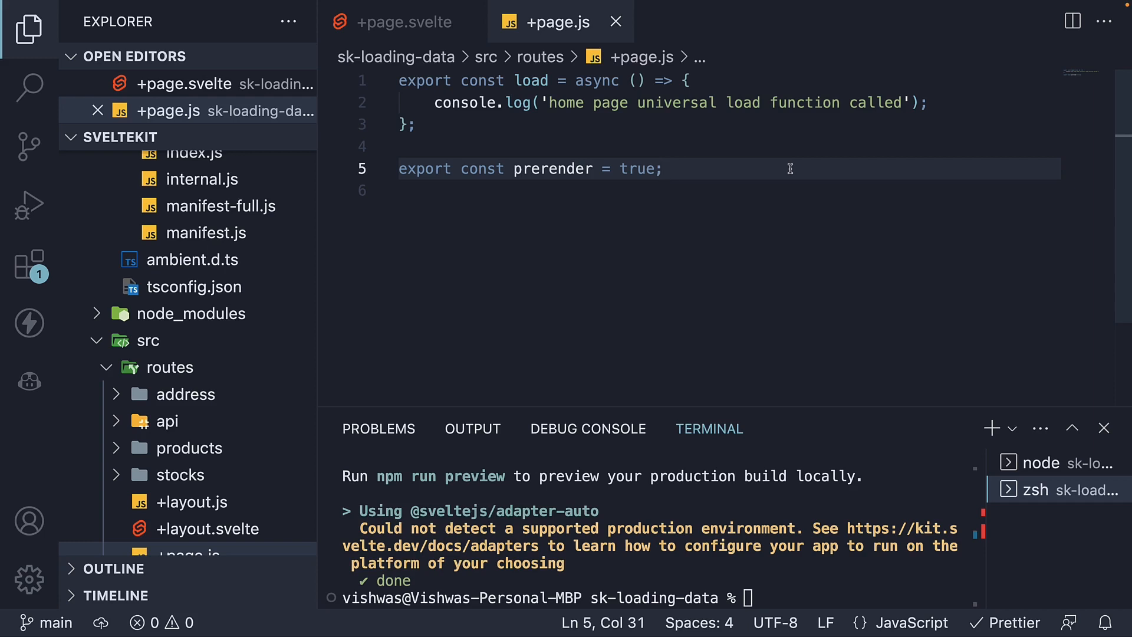
left_click(663, 168)
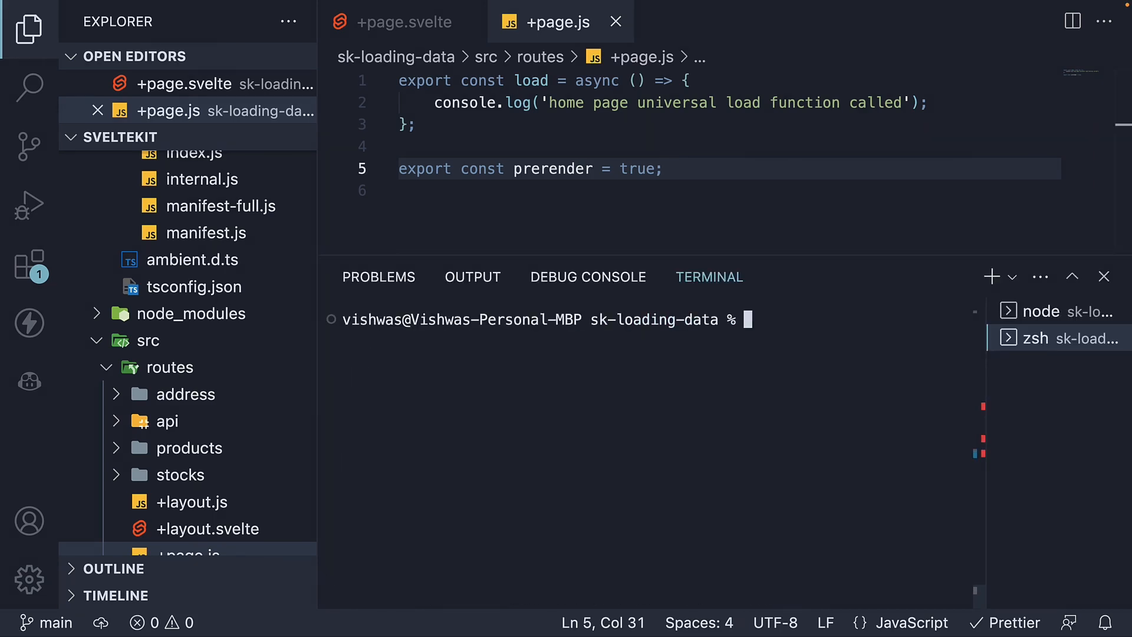
Rebuild the app with npm run build, showing the load function's log message
type("npm run")
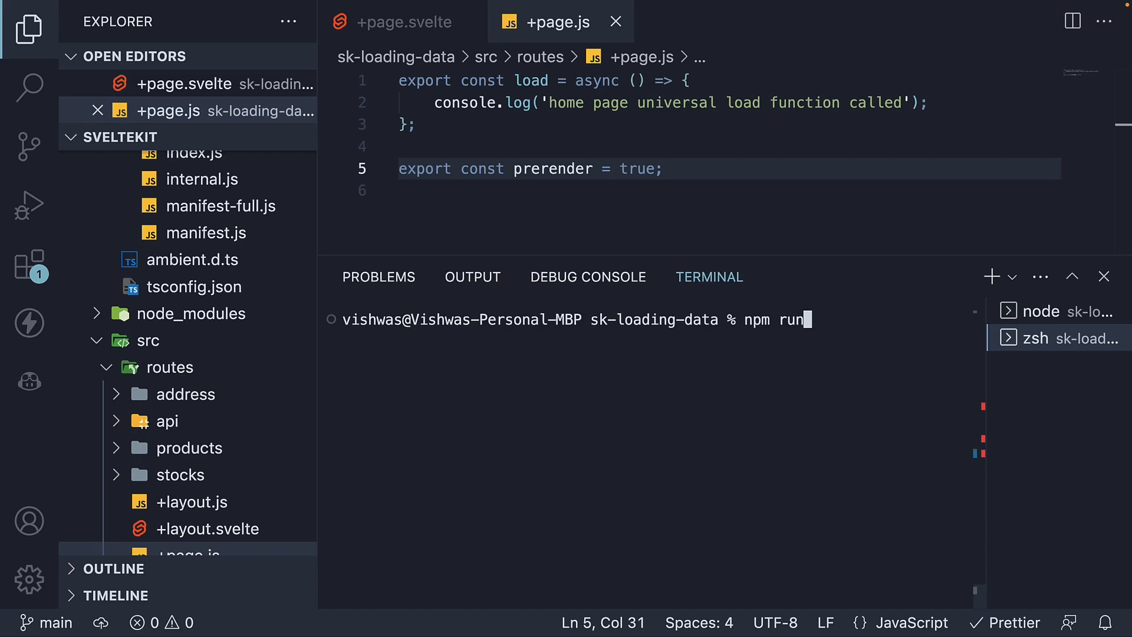
type("build")
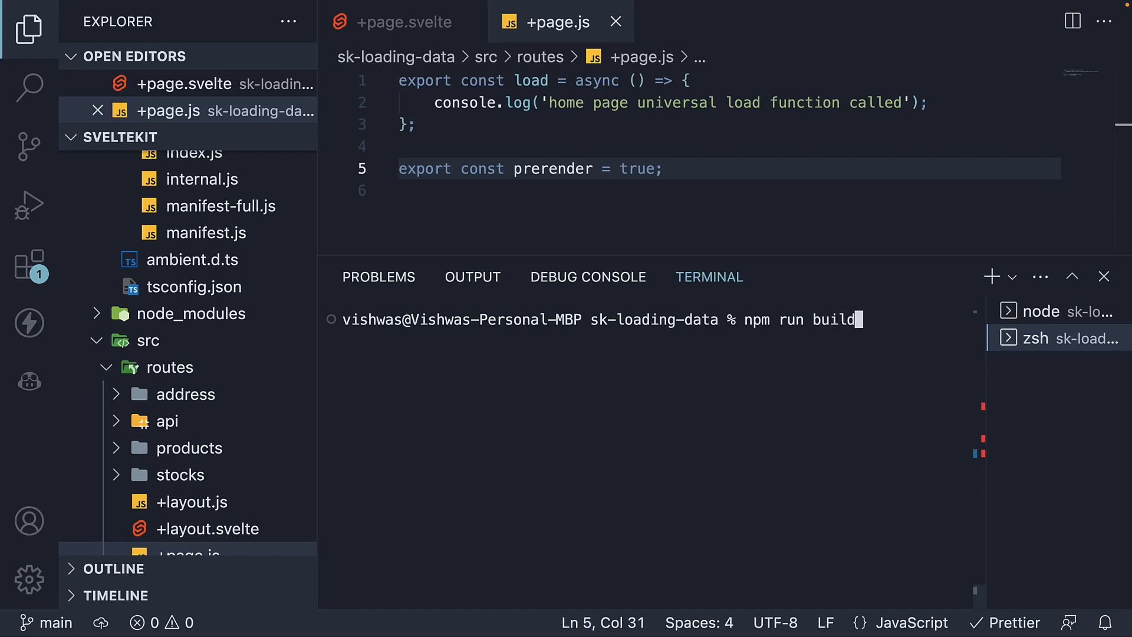
key("Return")
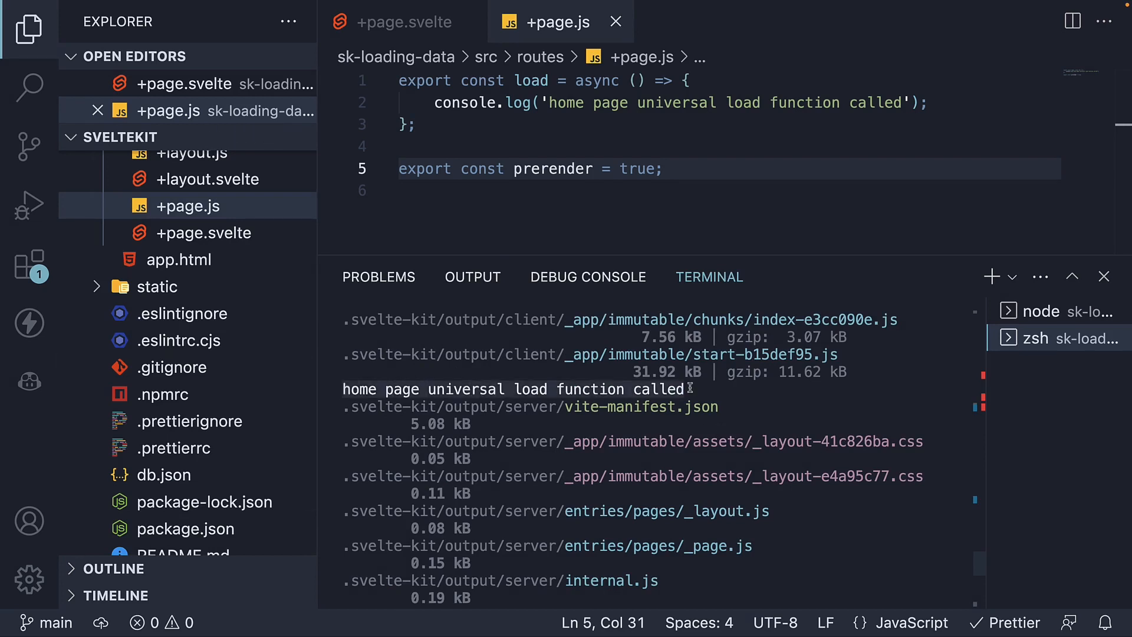
mouse_move(504, 389)
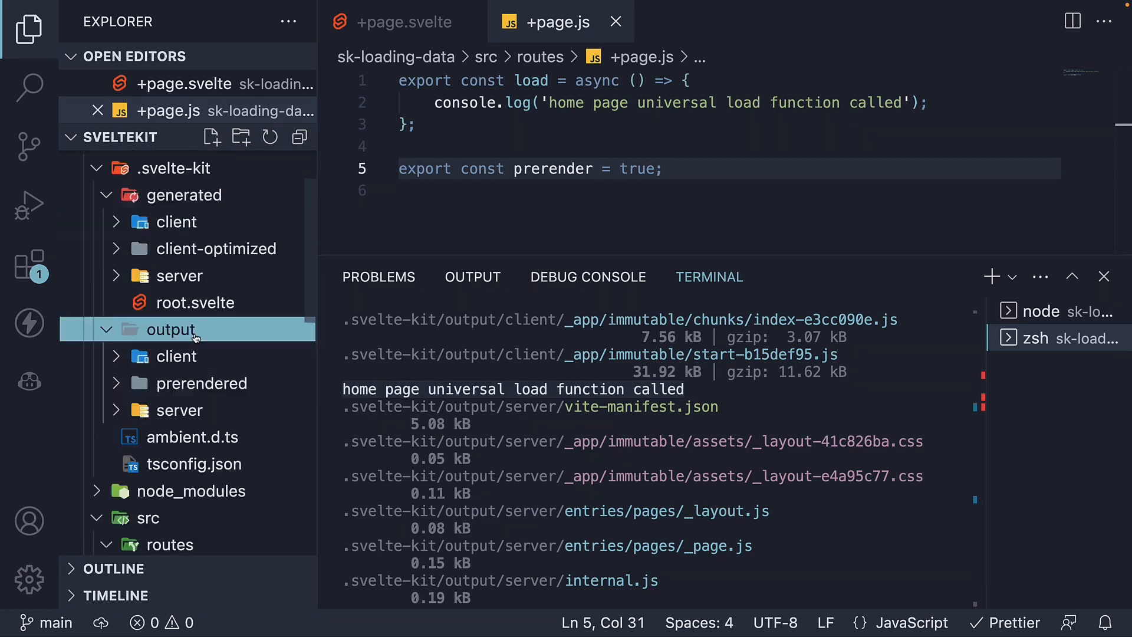
Open index.html from .svelte-kit/output/prerendered/pages
scroll("down", 3)
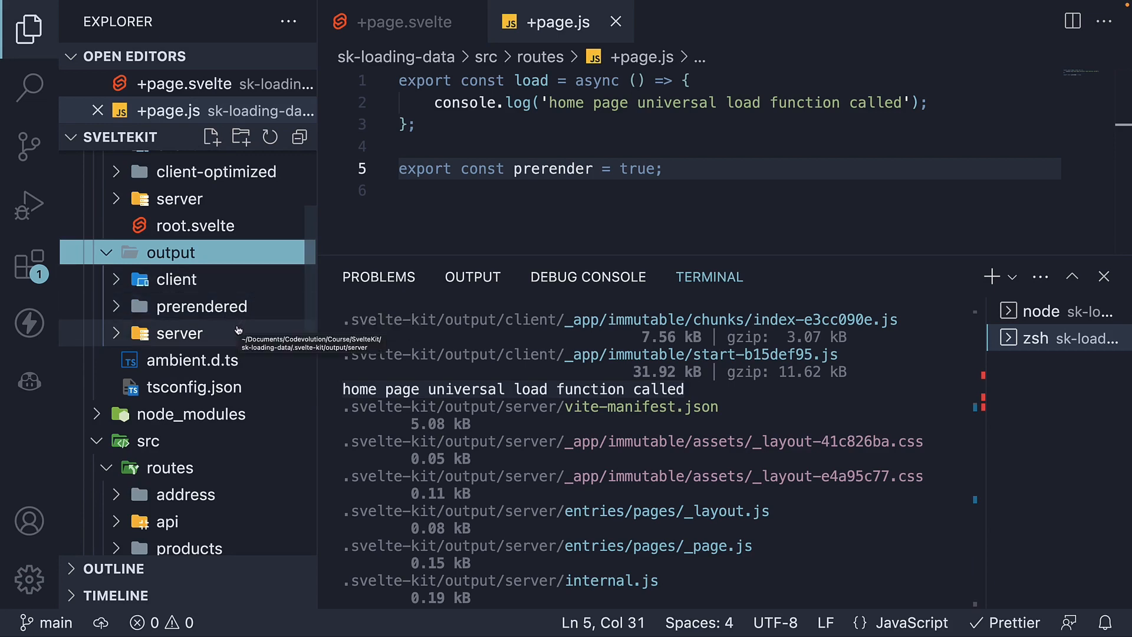
left_click(203, 306)
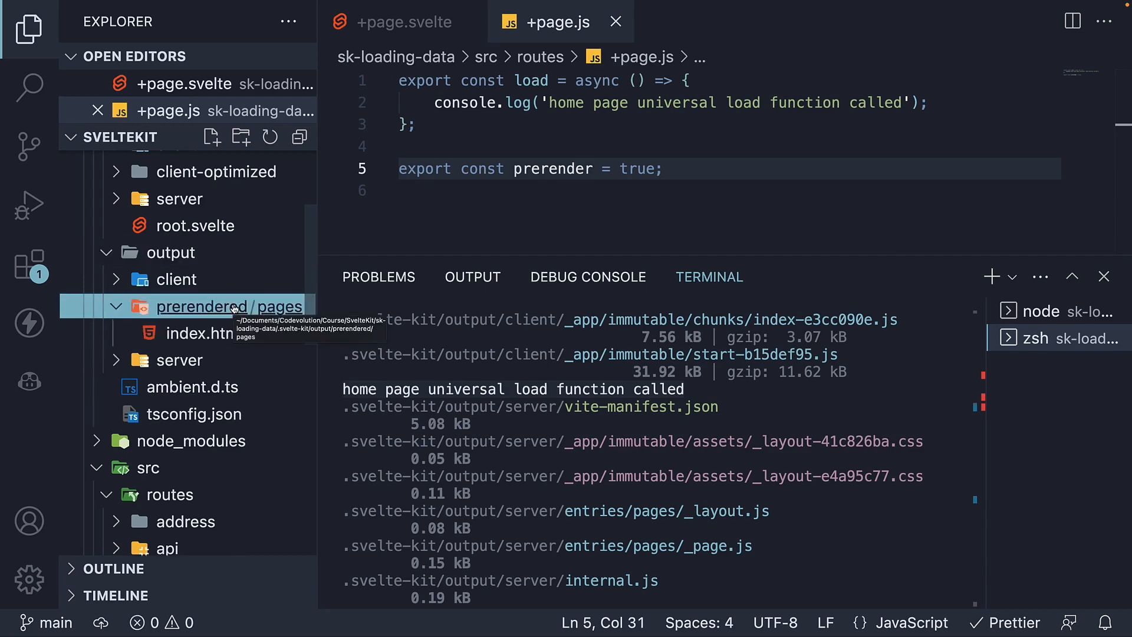
scroll("down", 3)
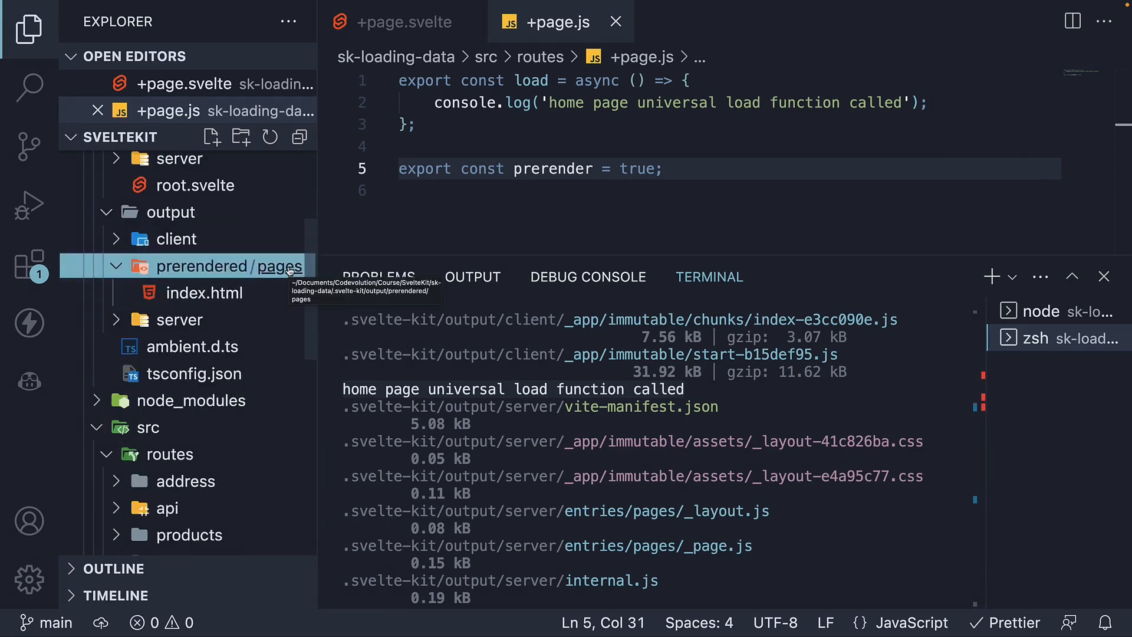
left_click(203, 293)
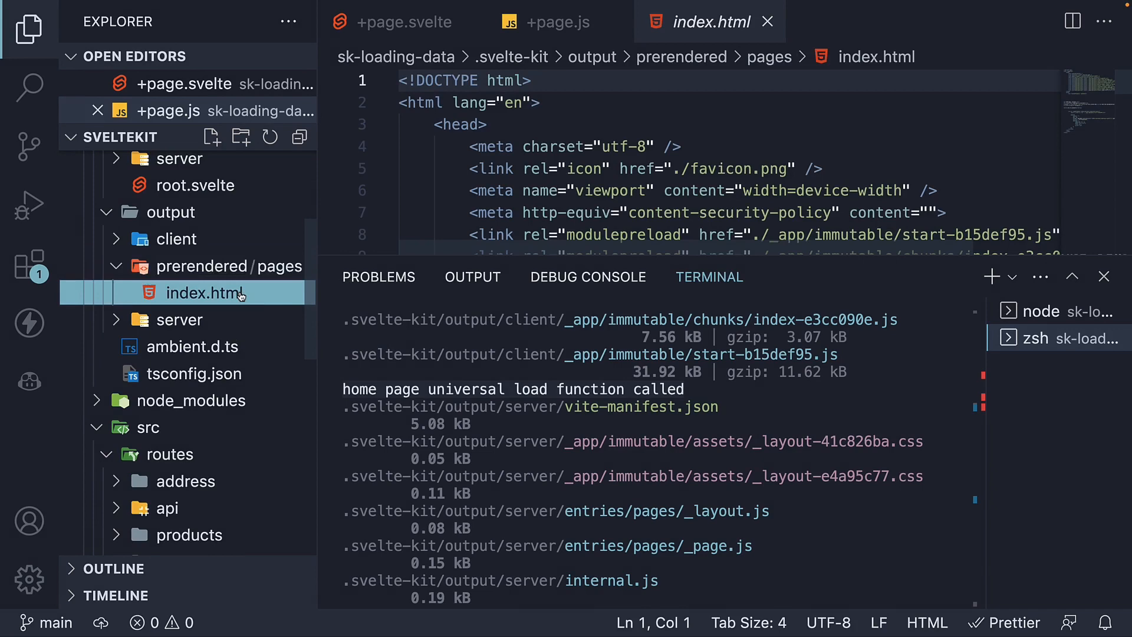
scroll("down", 3)
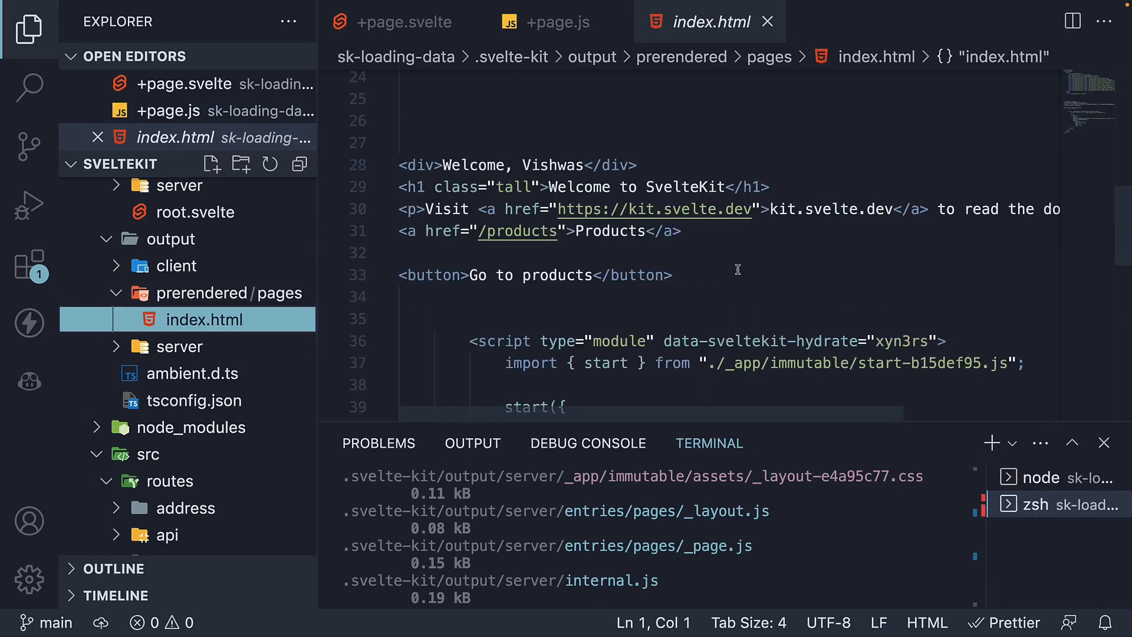
mouse_move(705, 234)
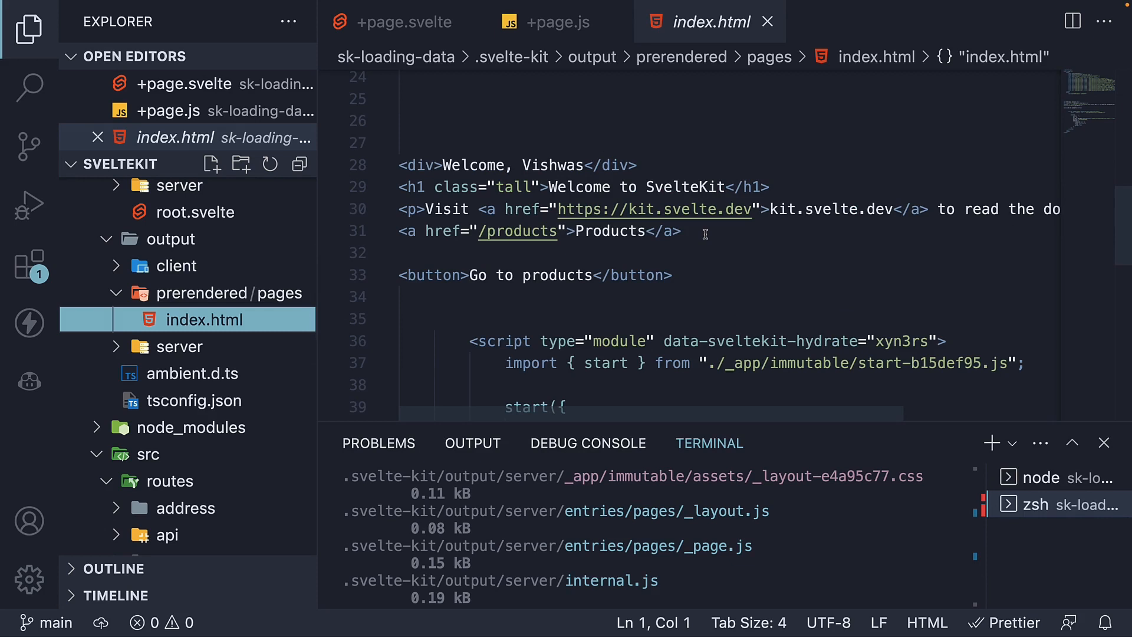
left_click(635, 231)
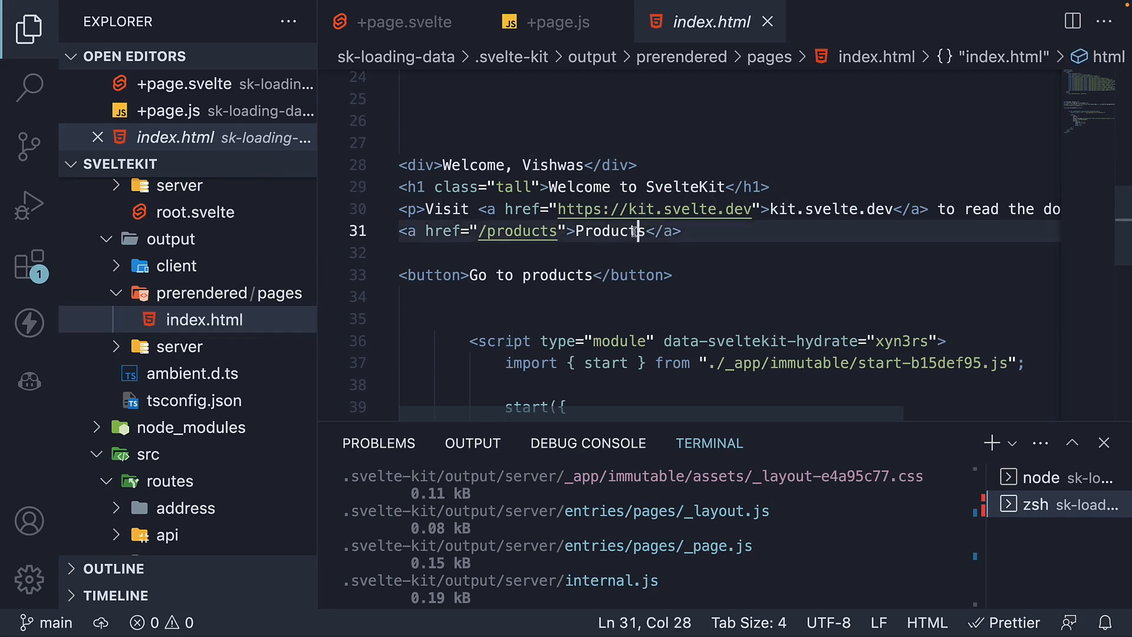
left_click(686, 275)
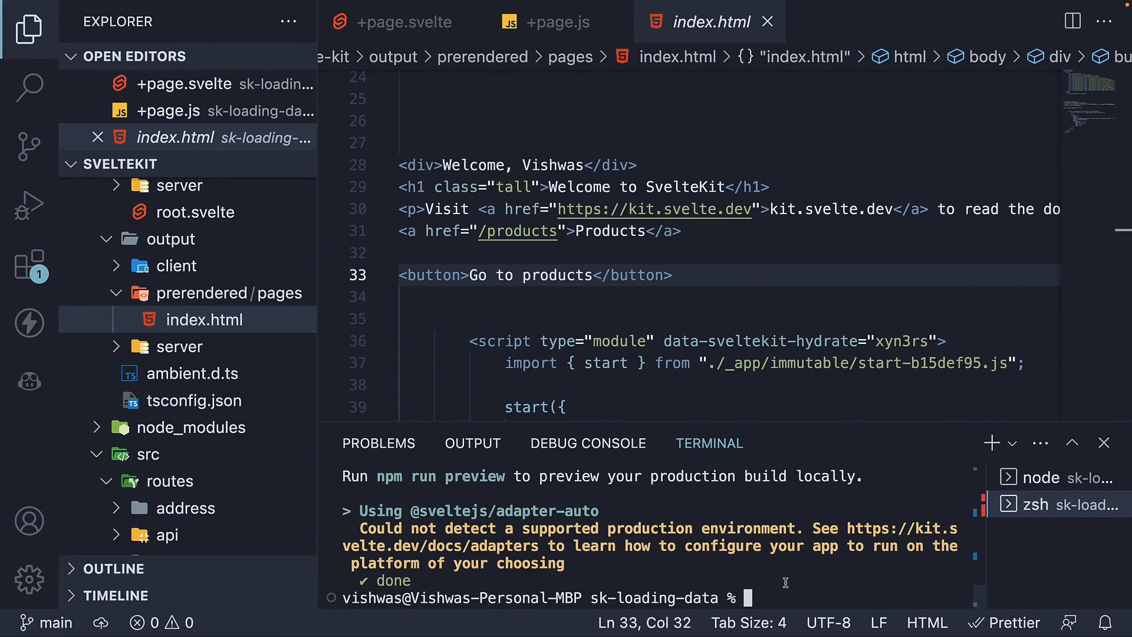
Start the production preview on localhost:4173 with npm run preview
type("cl")
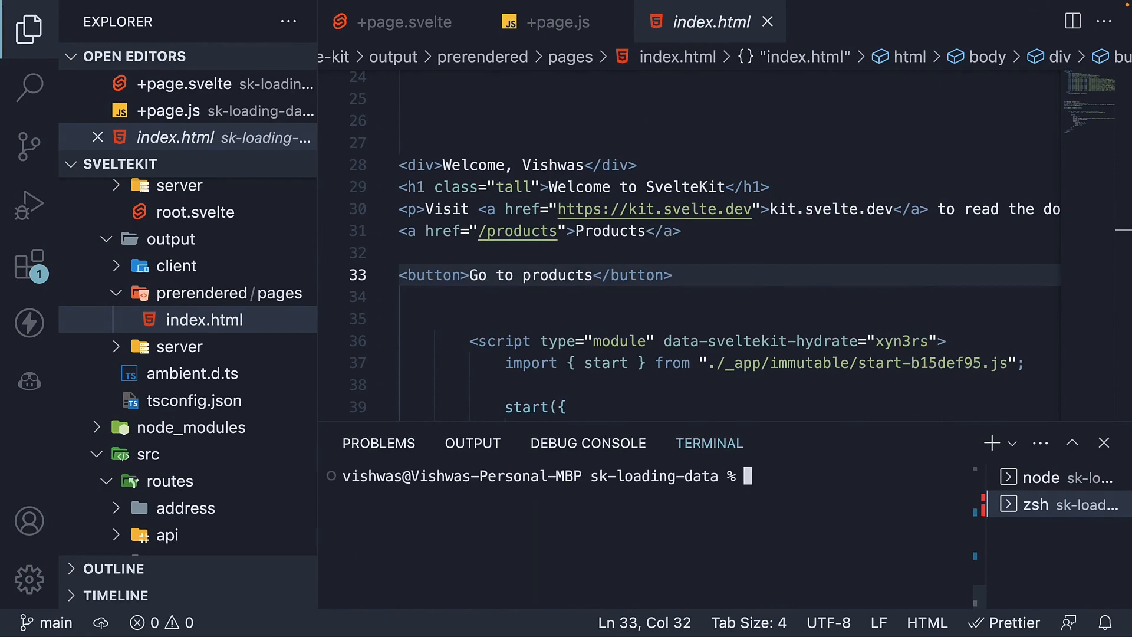
type("npm run")
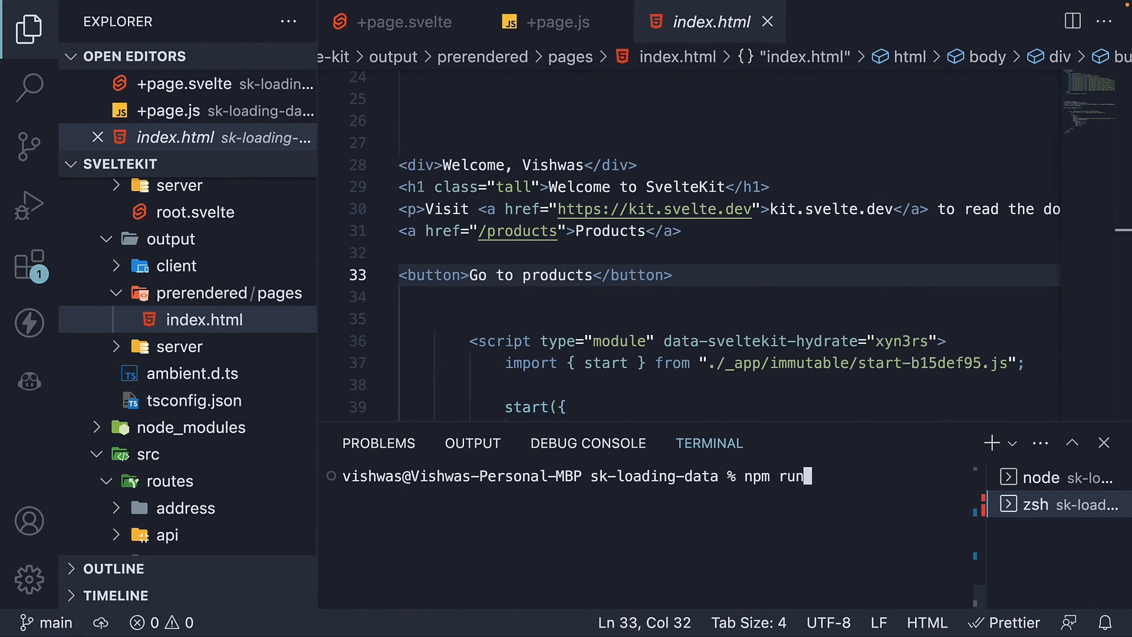
type("preview")
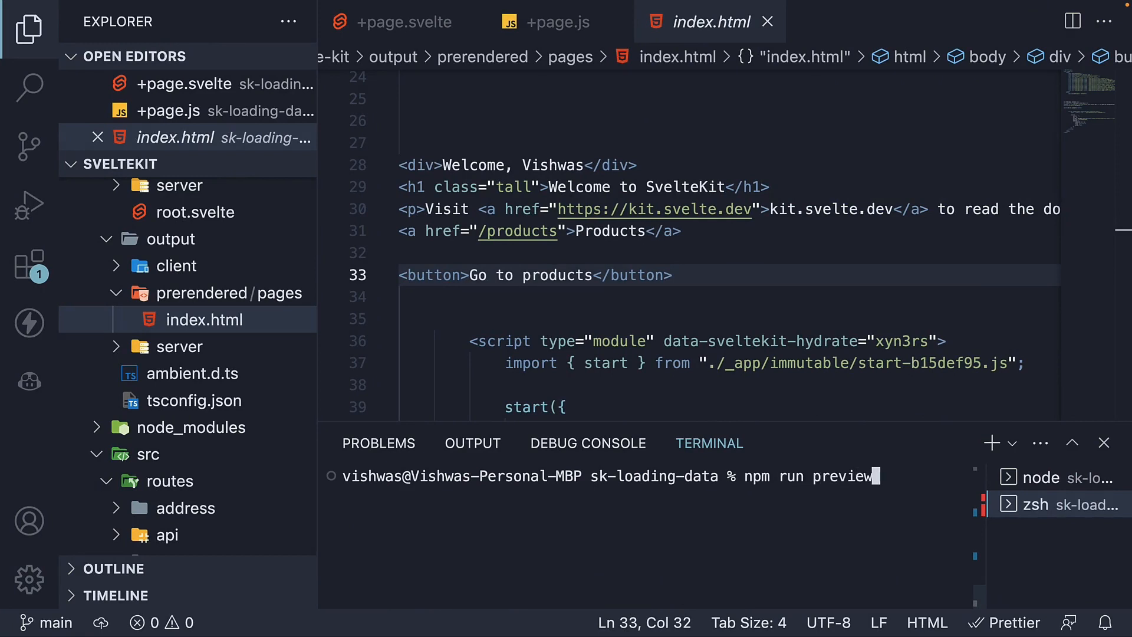
key("Return")
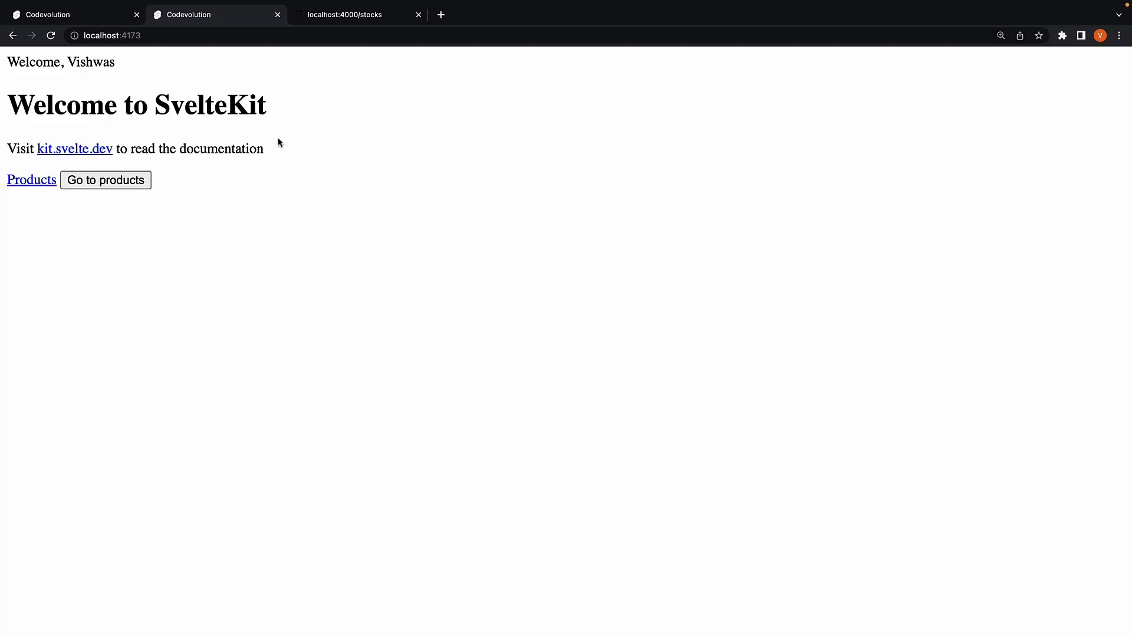
mouse_move(280, 138)
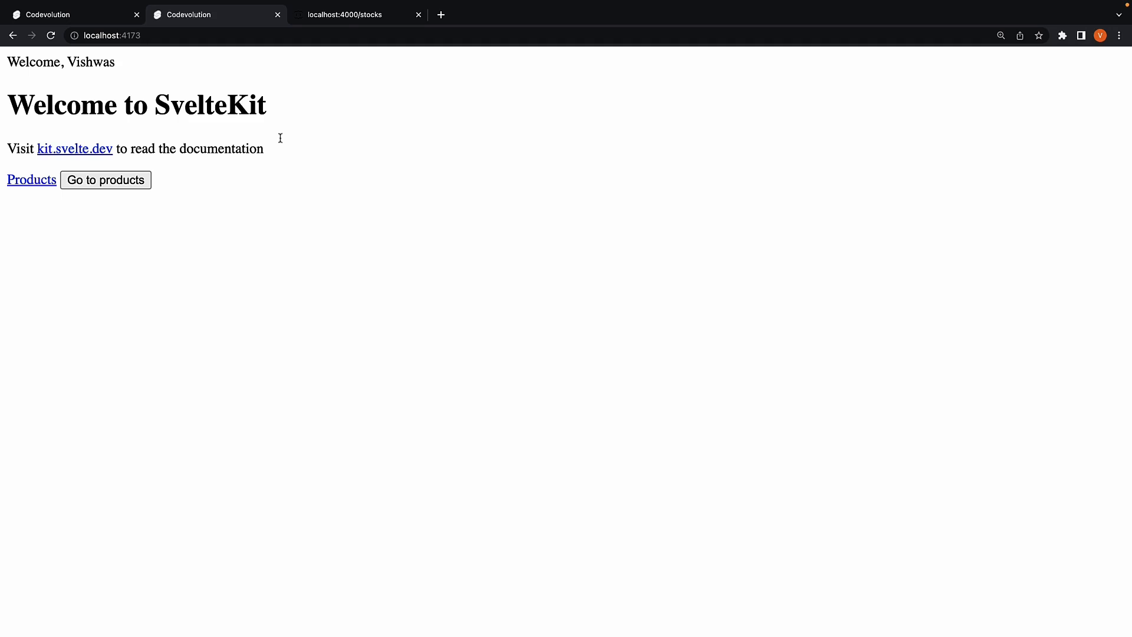
mouse_move(329, 205)
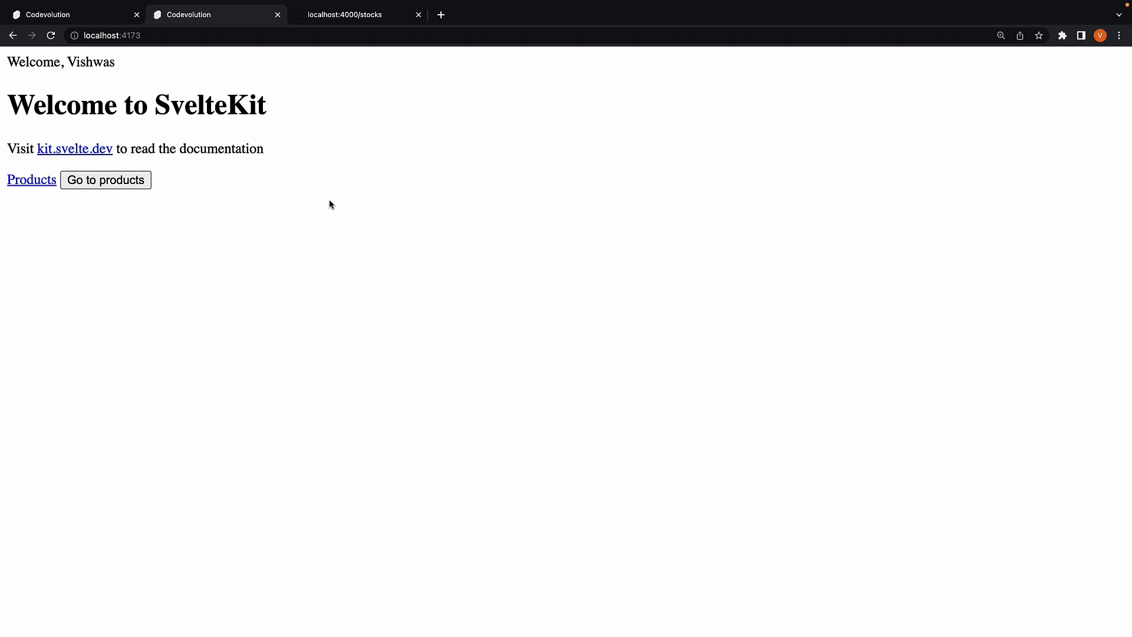
mouse_move(485, 222)
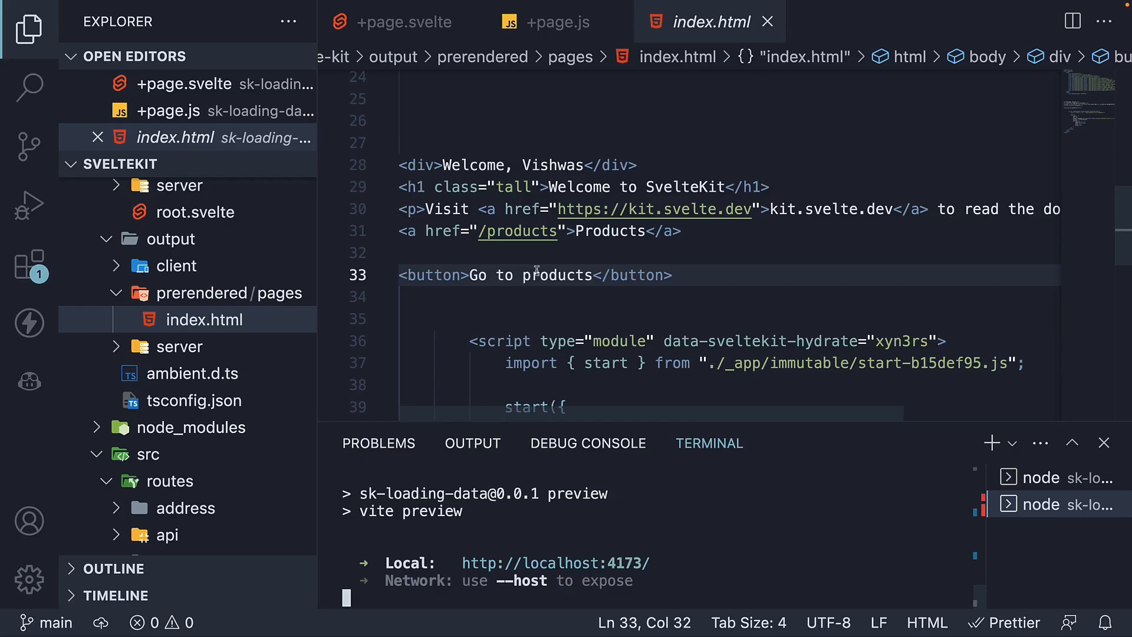
Scroll the prerendered index.html down to its hydration script and start configuration
scroll("down", 3)
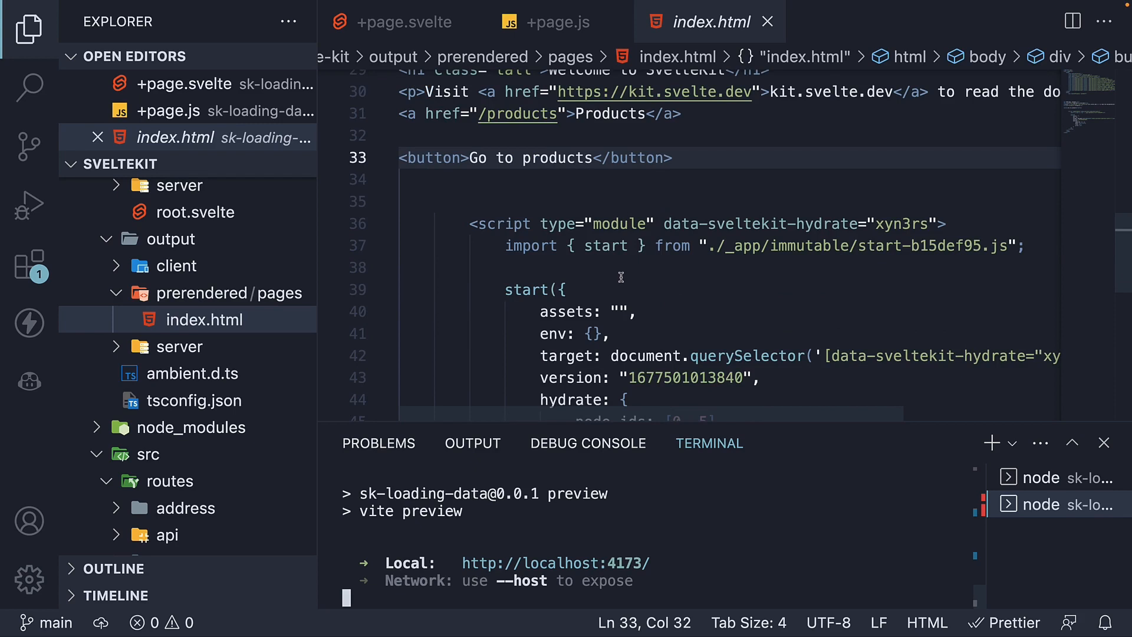
mouse_move(760, 578)
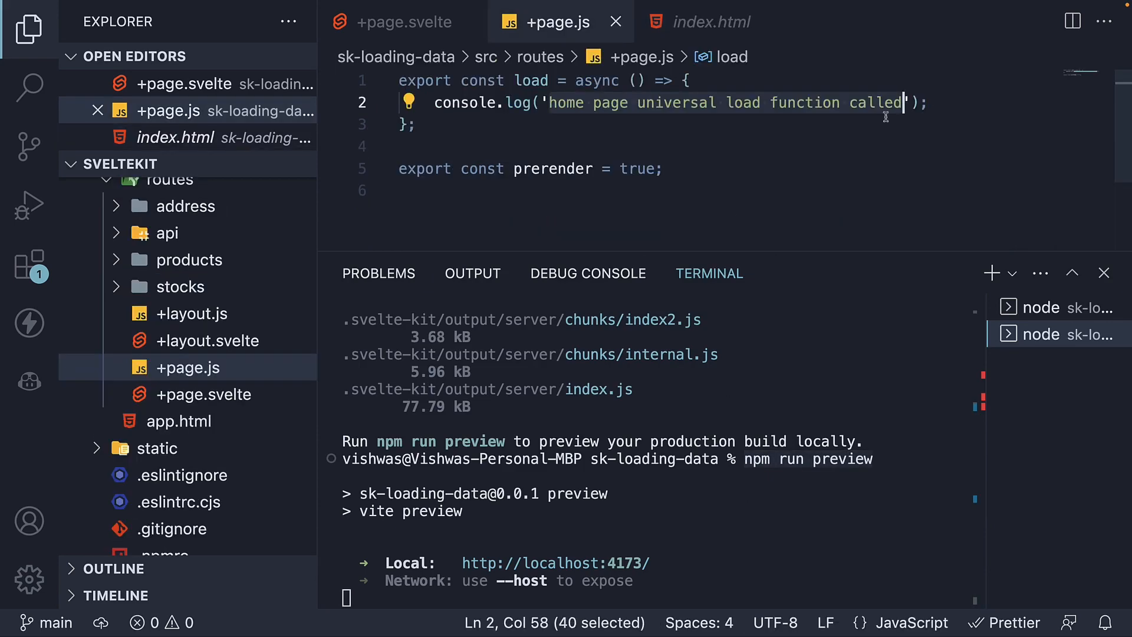
mouse_move(678, 533)
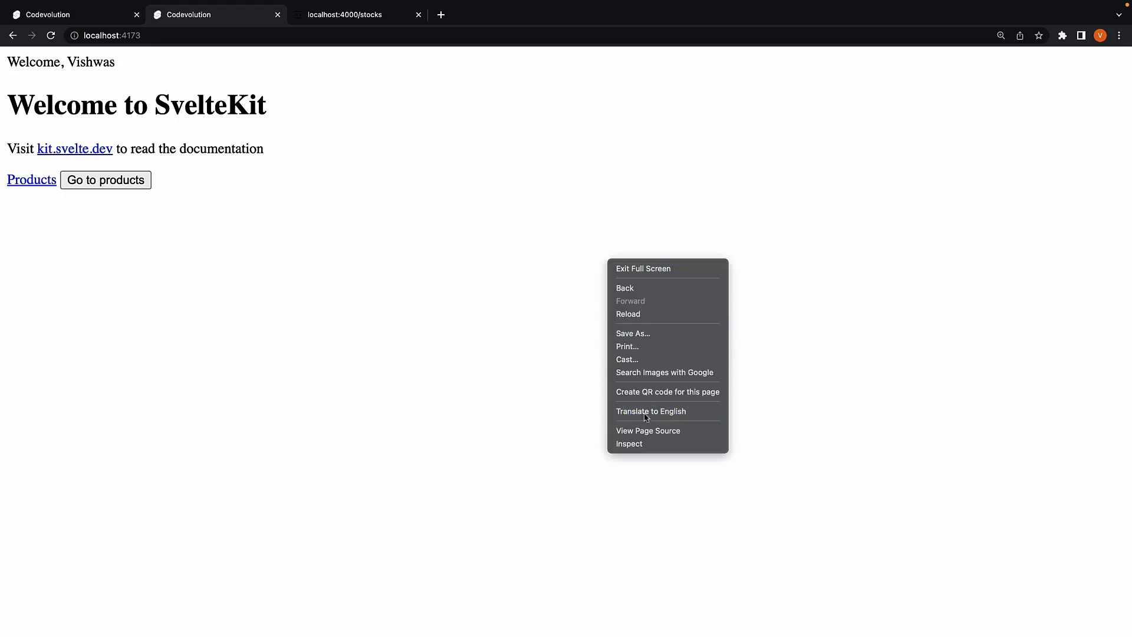
Open Chrome DevTools' Console on localhost:4173 to see the load function log
left_click(629, 443)
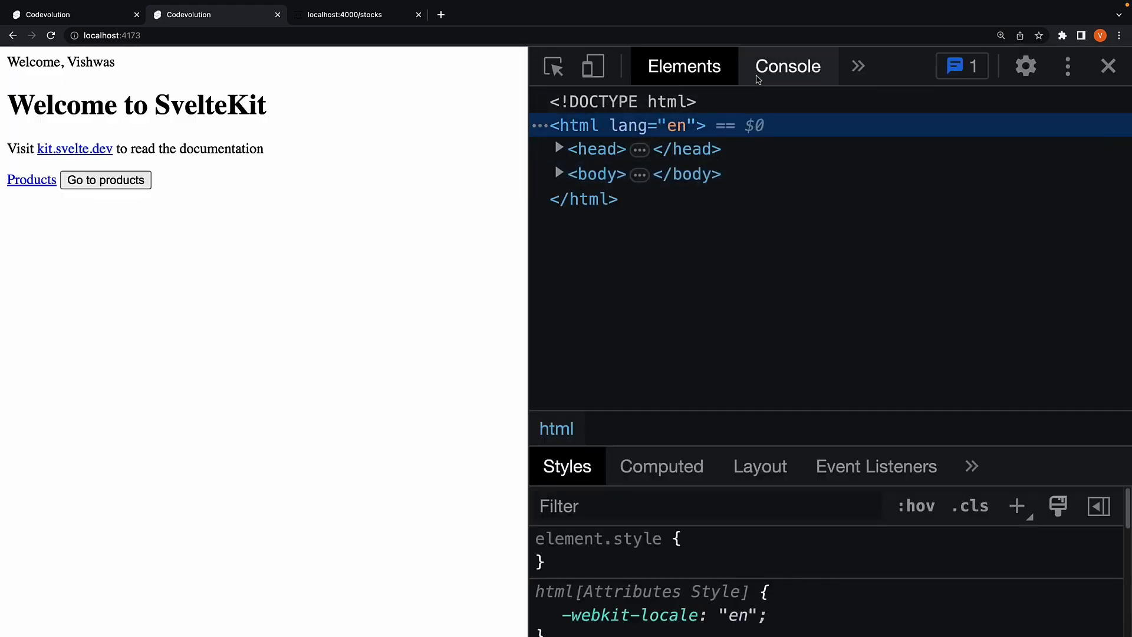
left_click(787, 65)
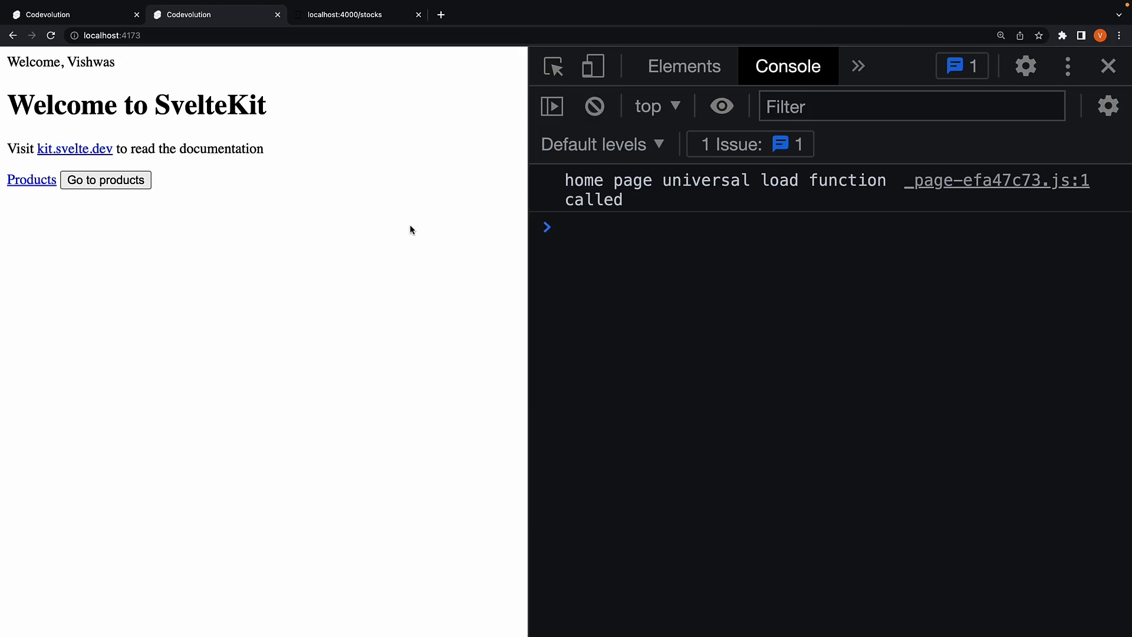
left_click(650, 228)
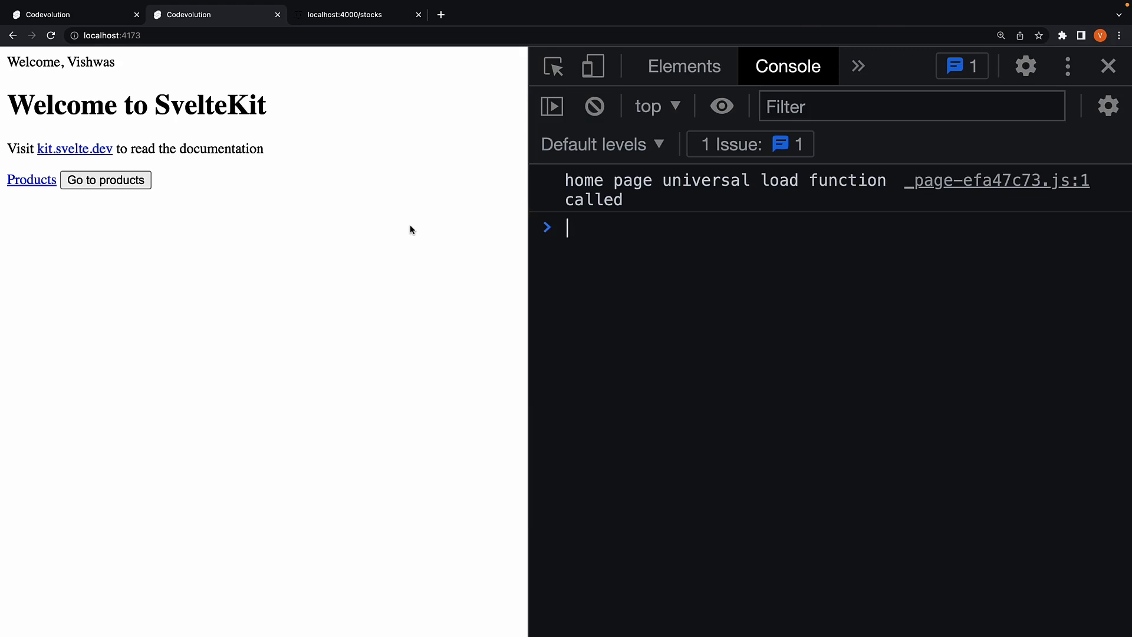
mouse_move(678, 199)
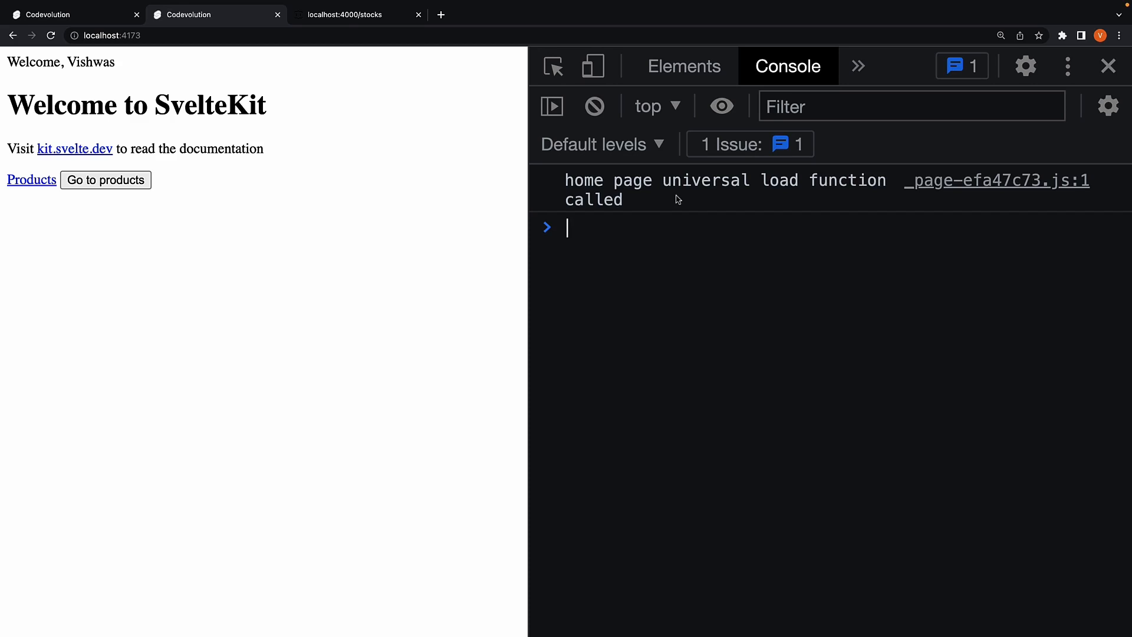
mouse_move(721, 375)
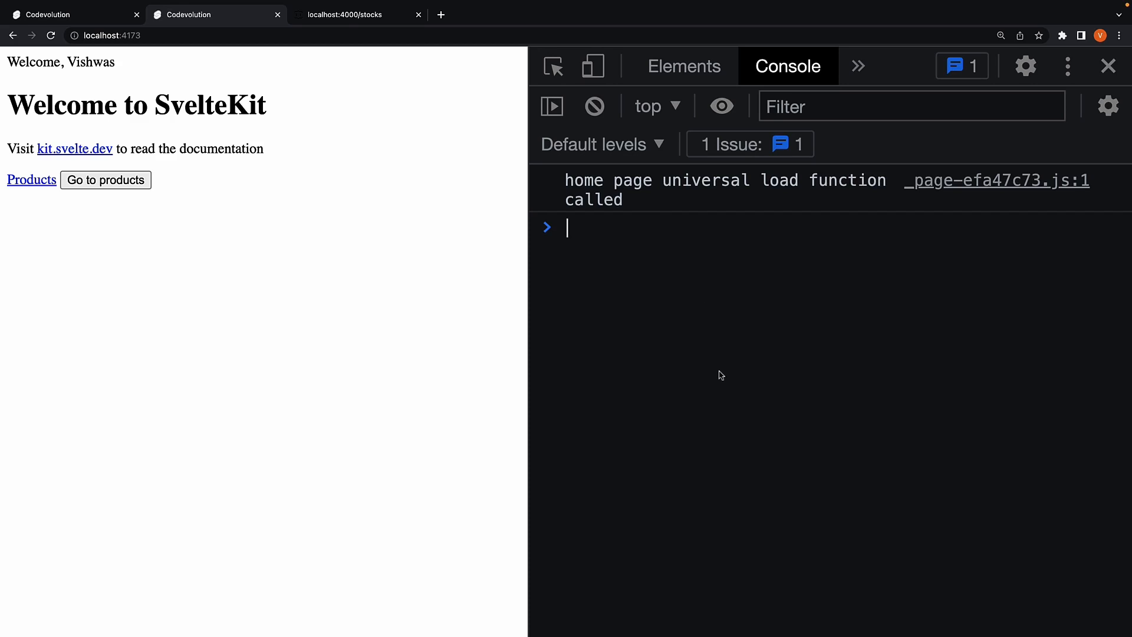
mouse_move(704, 295)
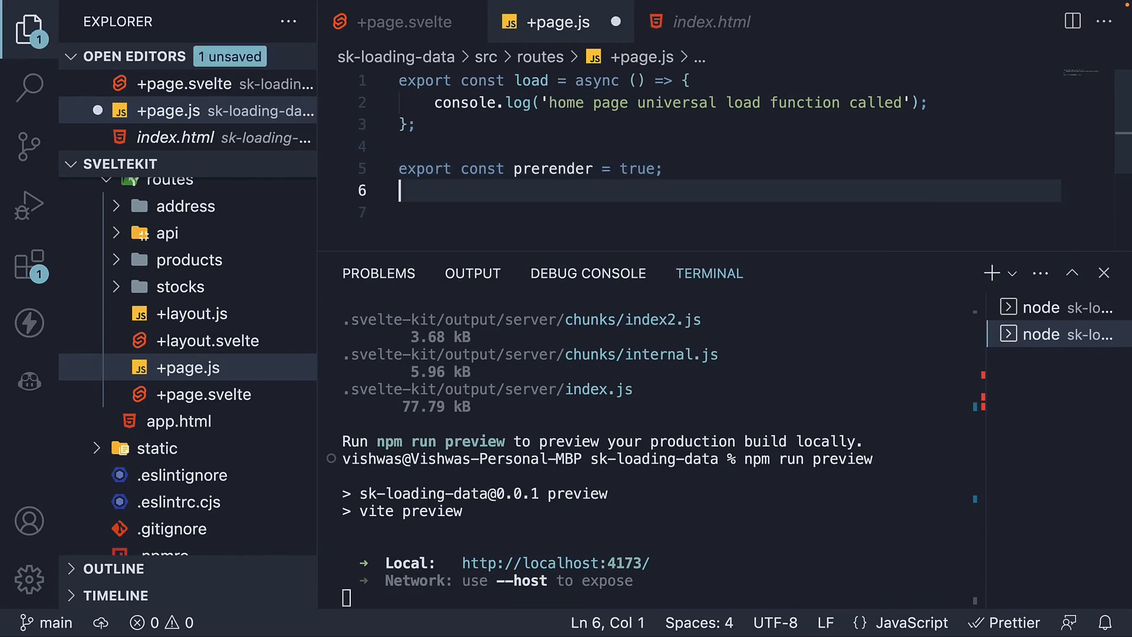
Add export const csr = false to +page.js, stop the preview server and clear the terminal
type("export const c")
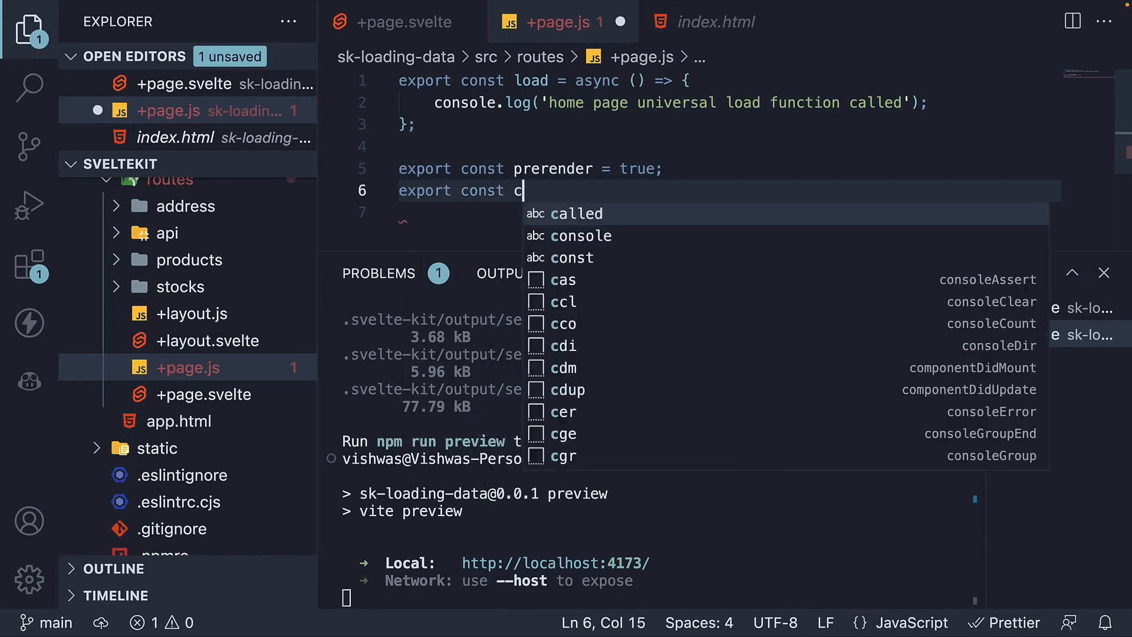
type("sr = false;")
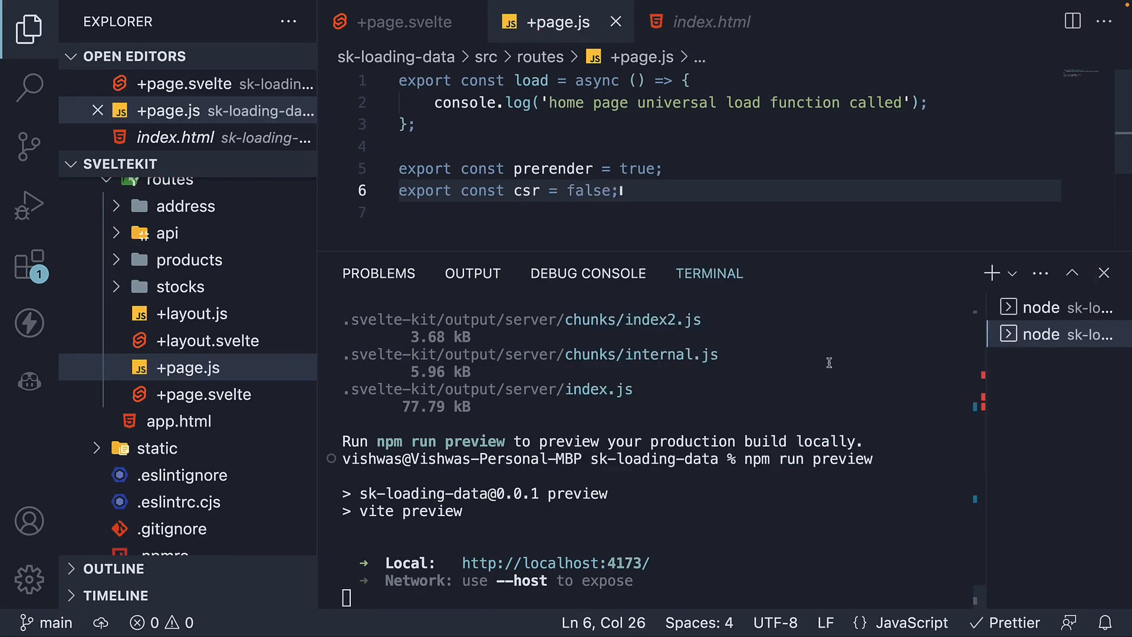
key("ctrl+c")
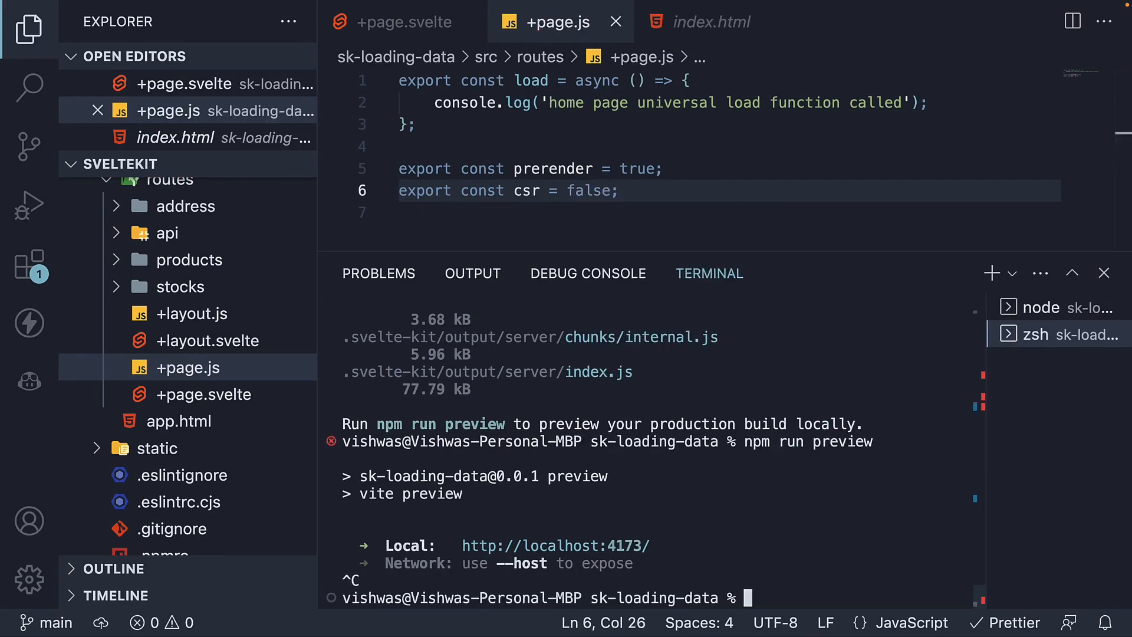
type("clear")
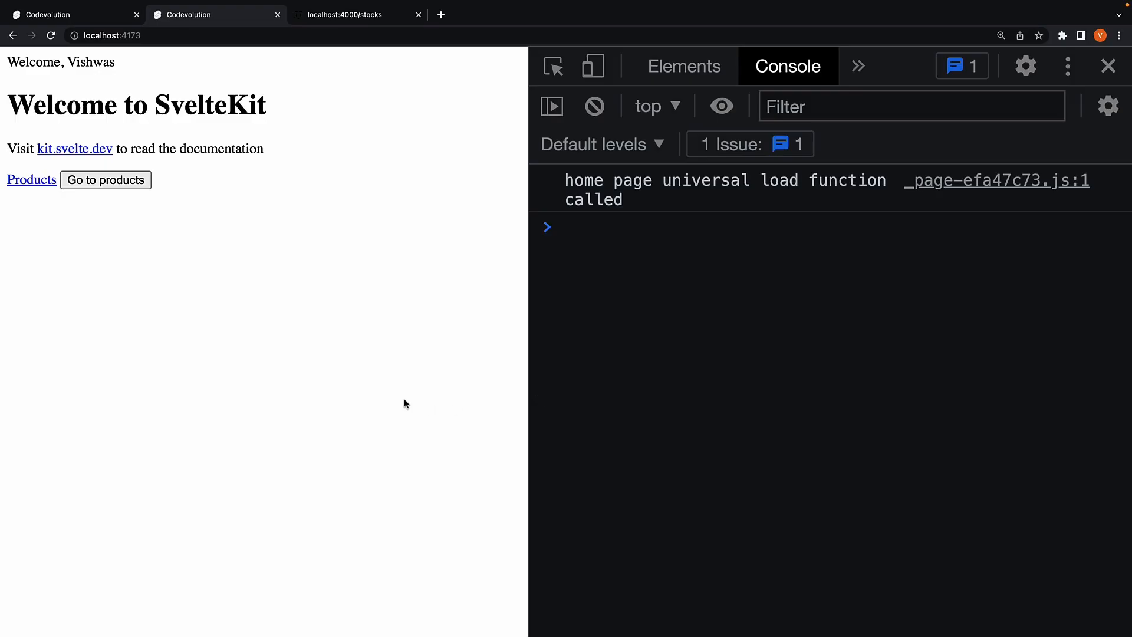
Clear all earlier log messages from the Chrome DevTools console on localhost:4173
left_click(594, 106)
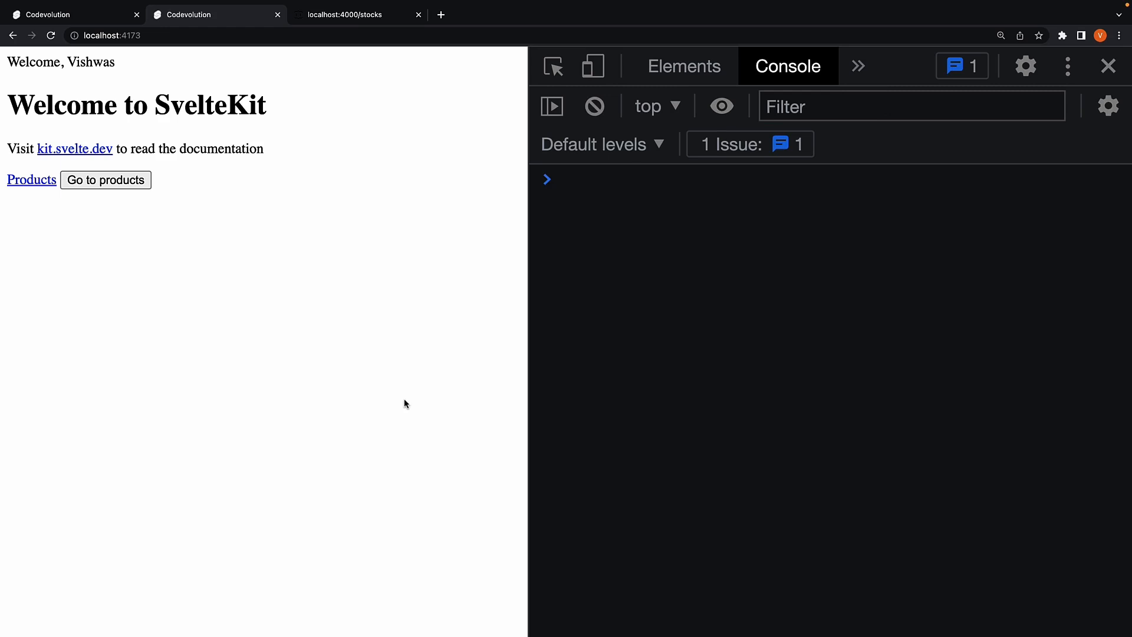
mouse_move(712, 226)
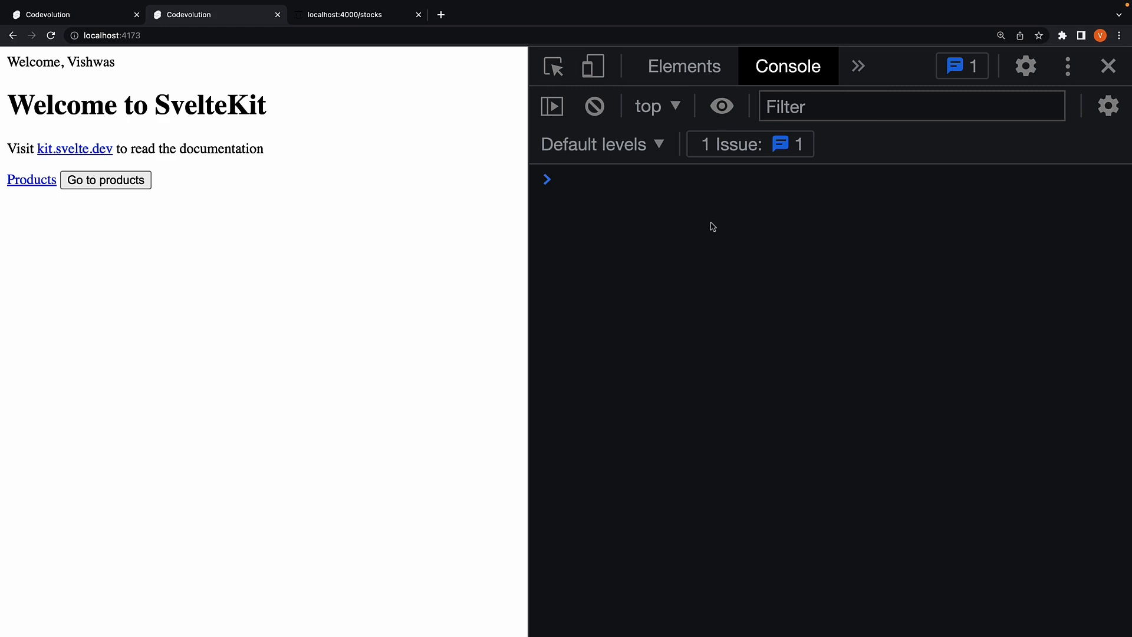
mouse_move(321, 232)
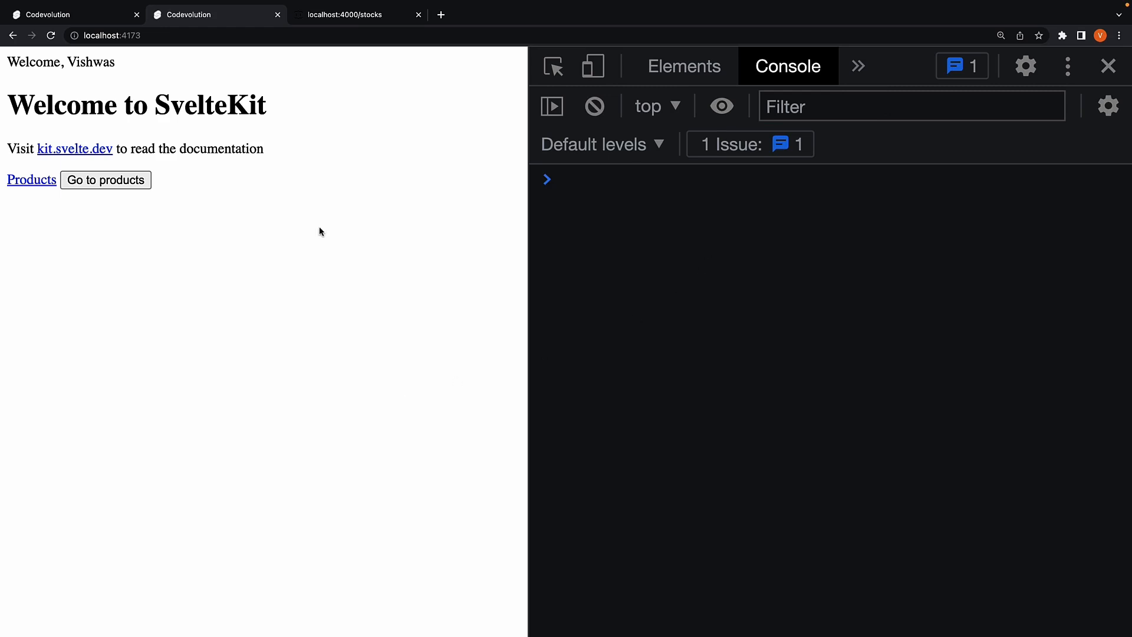
mouse_move(381, 251)
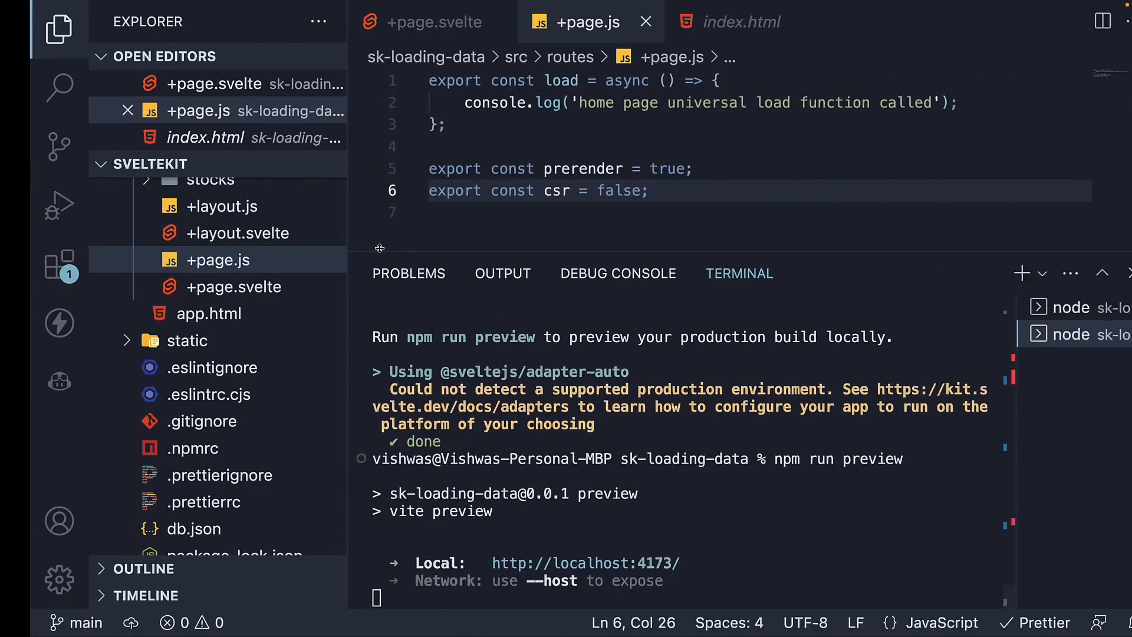
double_click(638, 169)
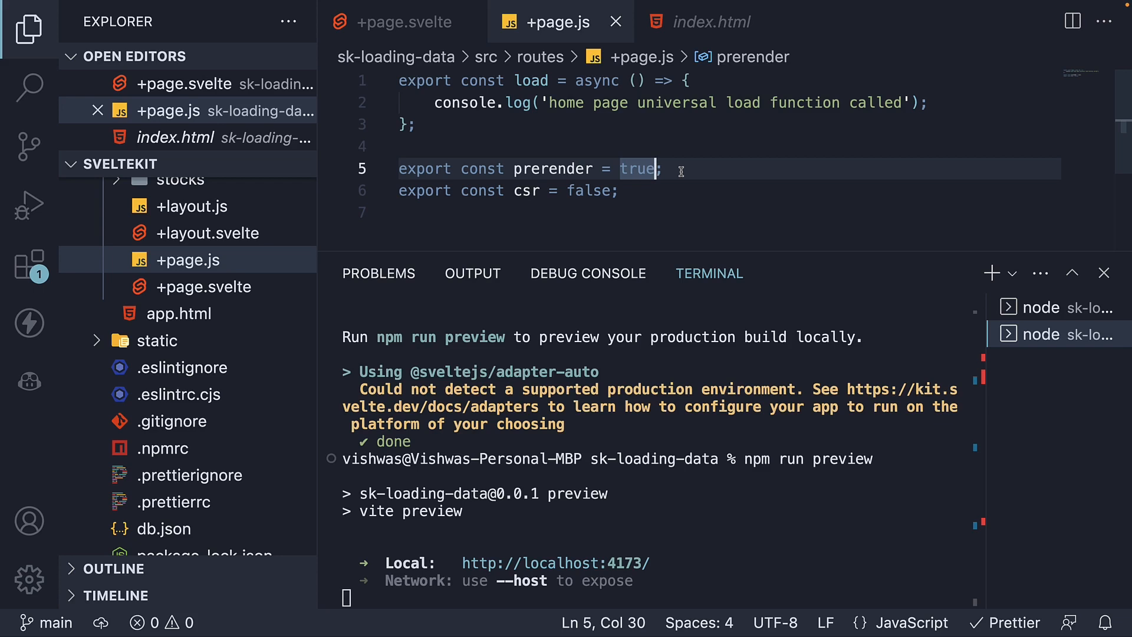
left_click(660, 169)
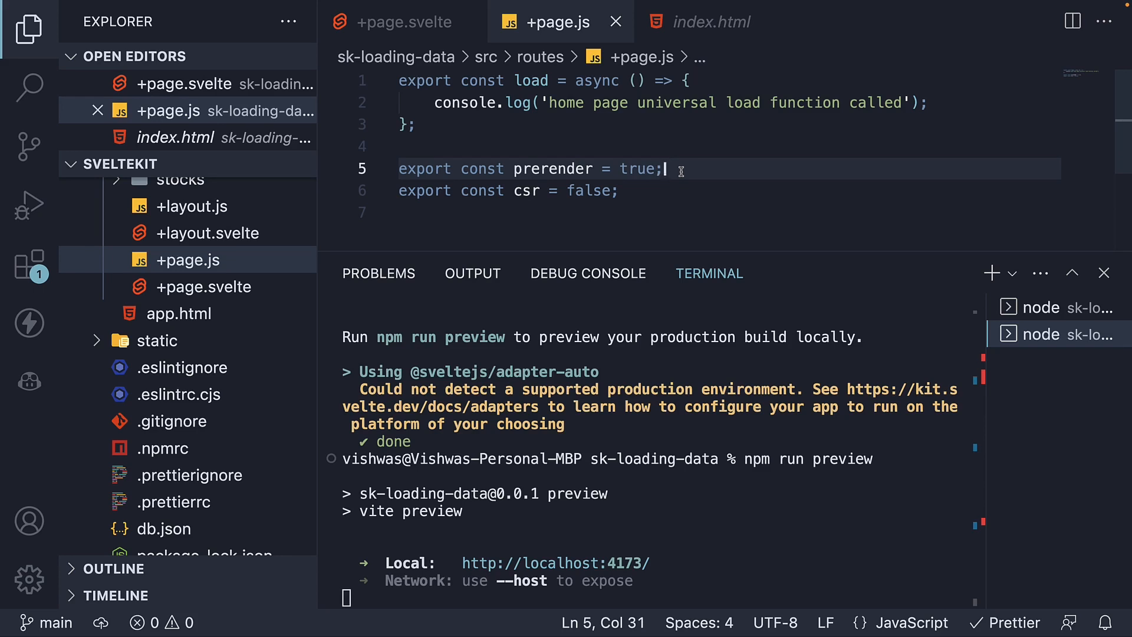